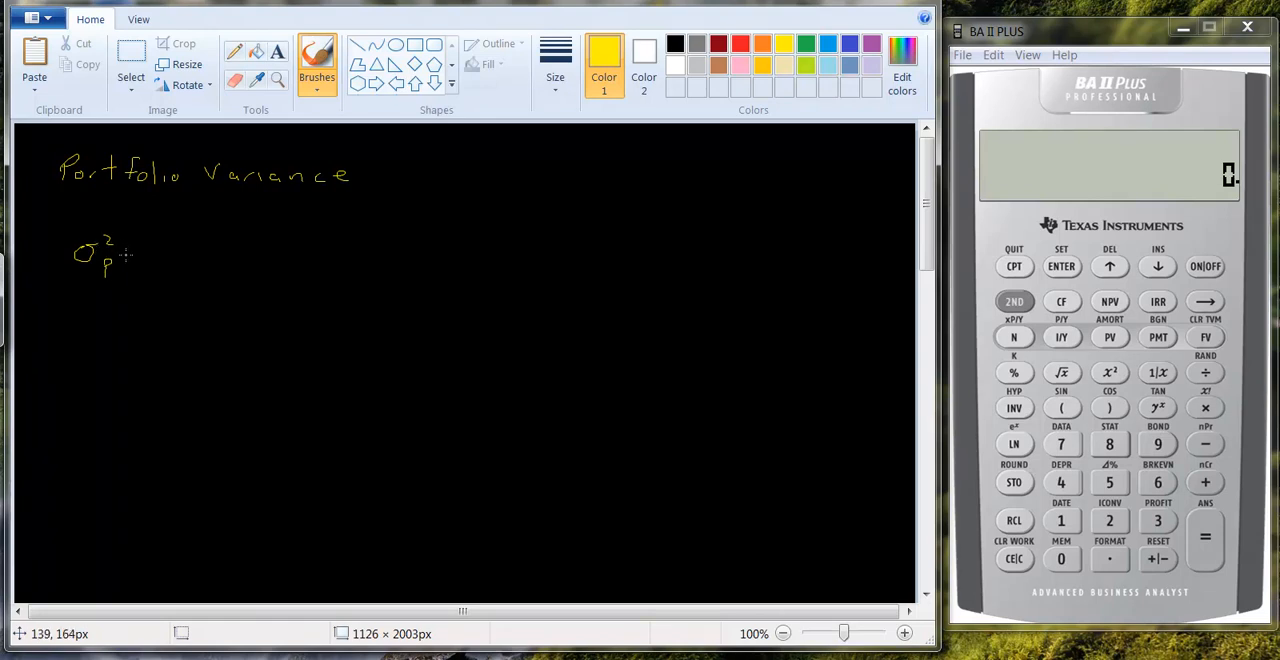
- Add '- Two securities' to the heading and write σp² = wA²σA² in yellow
left_click_drag(128, 257, 140, 257)
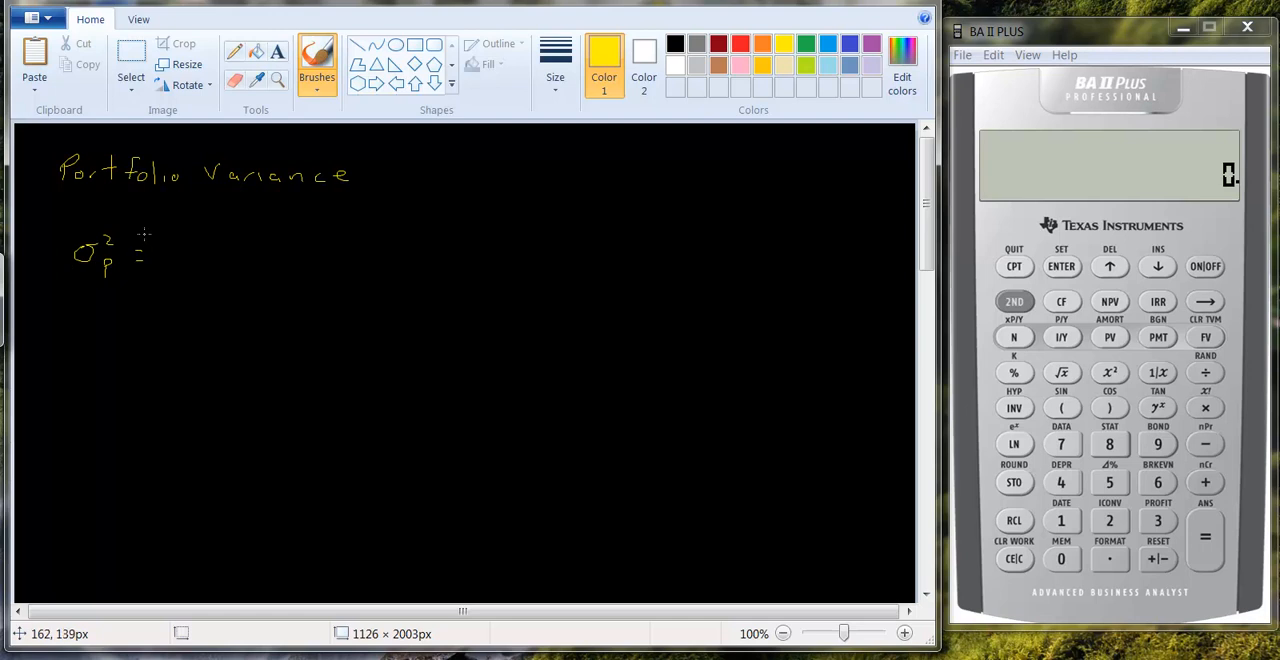
mouse_move(177, 234)
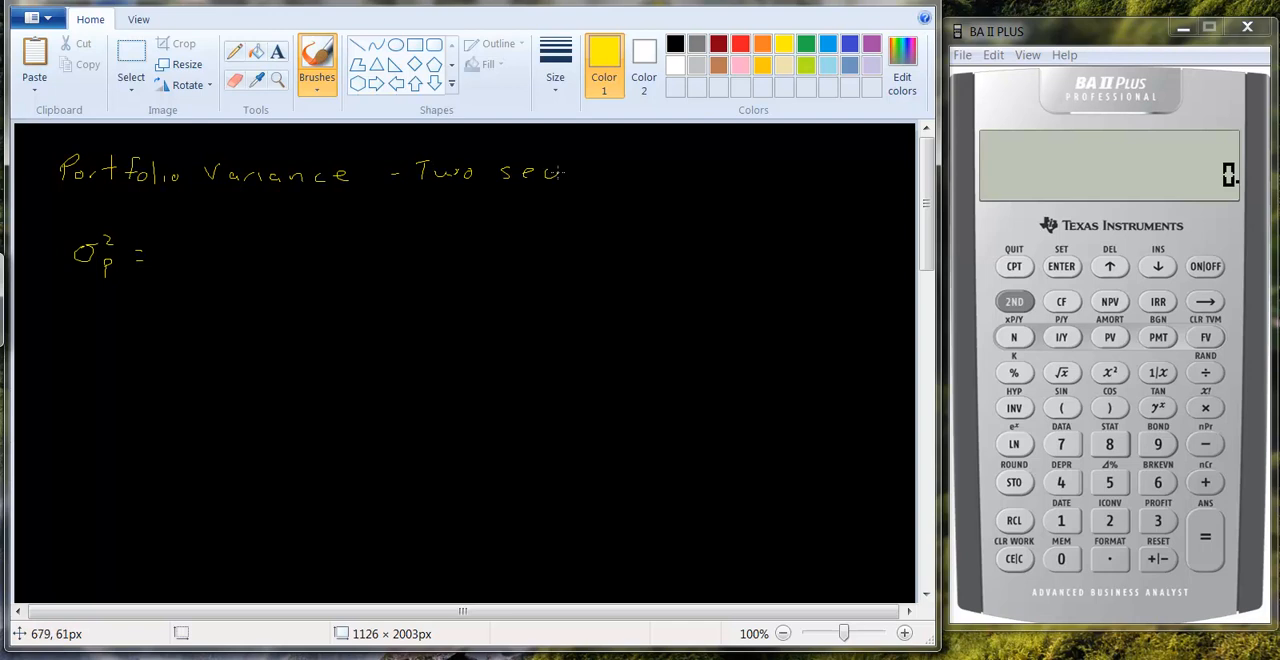
left_click_drag(570, 170, 620, 170)
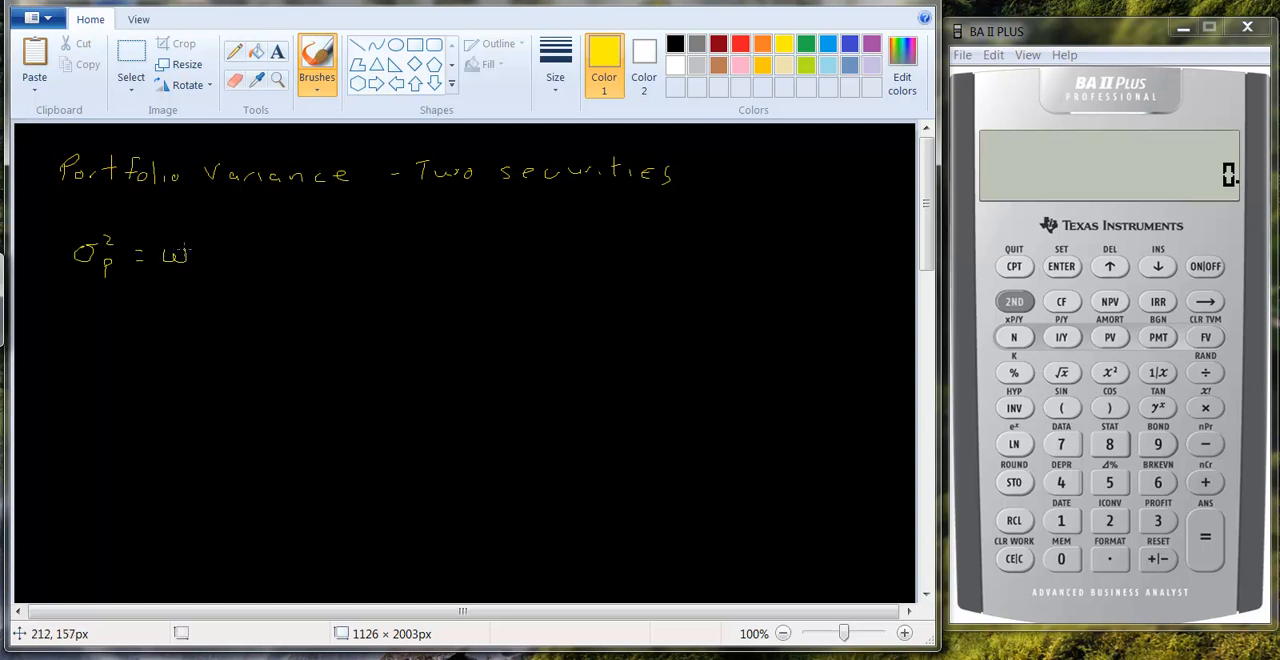
left_click_drag(195, 265, 205, 272)
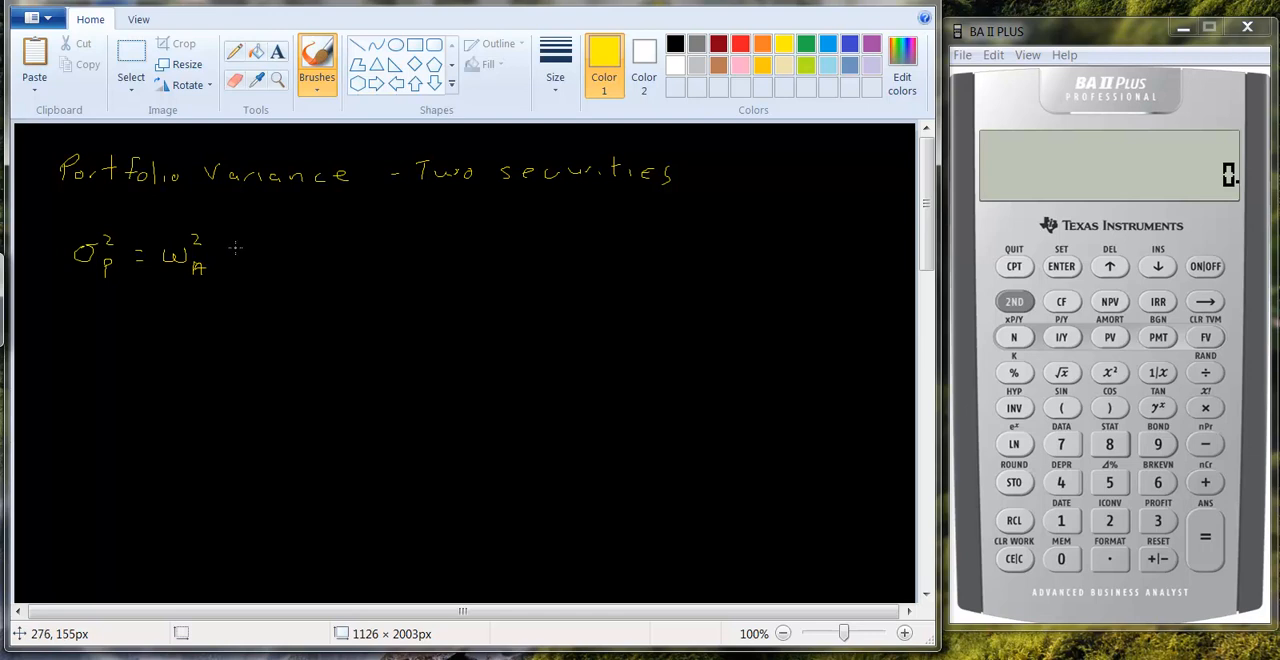
left_click_drag(238, 255, 268, 248)
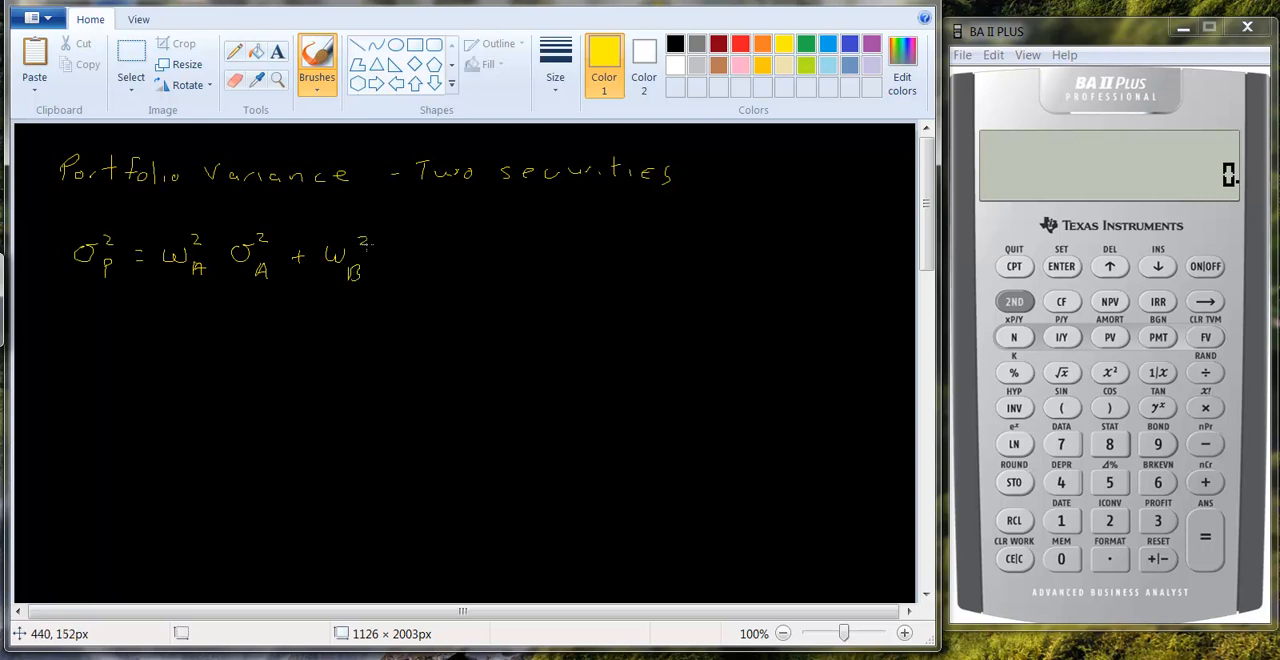
- Complete the formula with + wB²σB² + 2wAwBσAB
left_click_drag(390, 250, 410, 265)
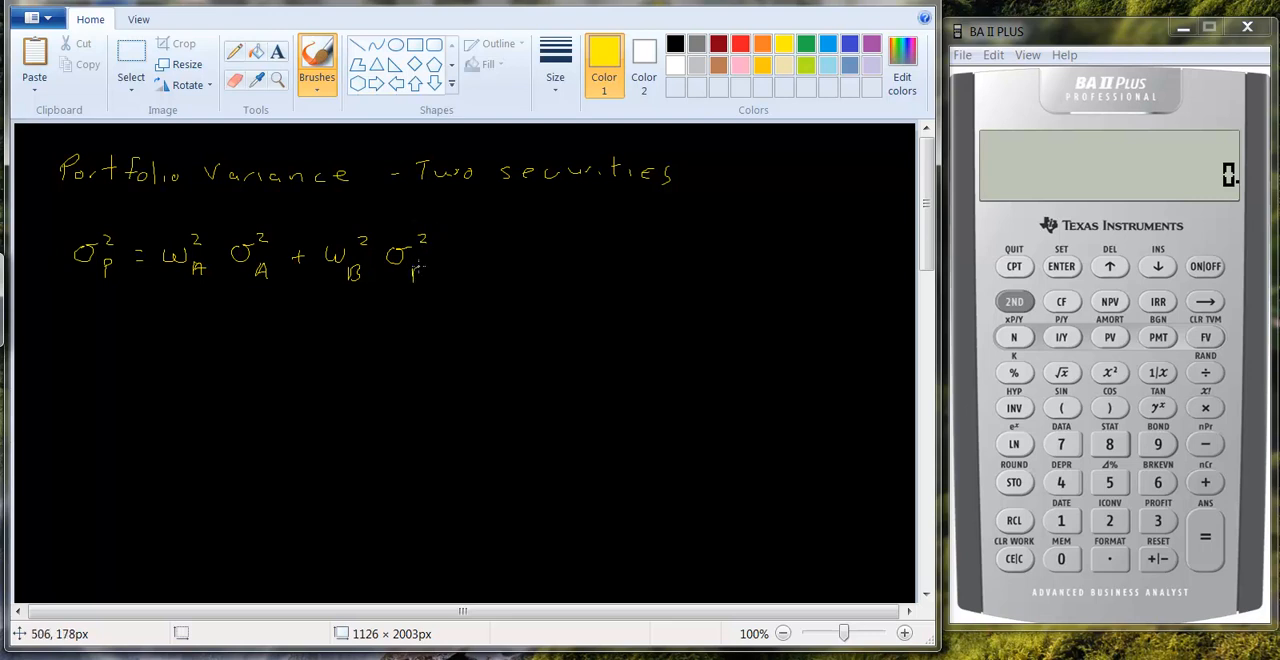
left_click(445, 258)
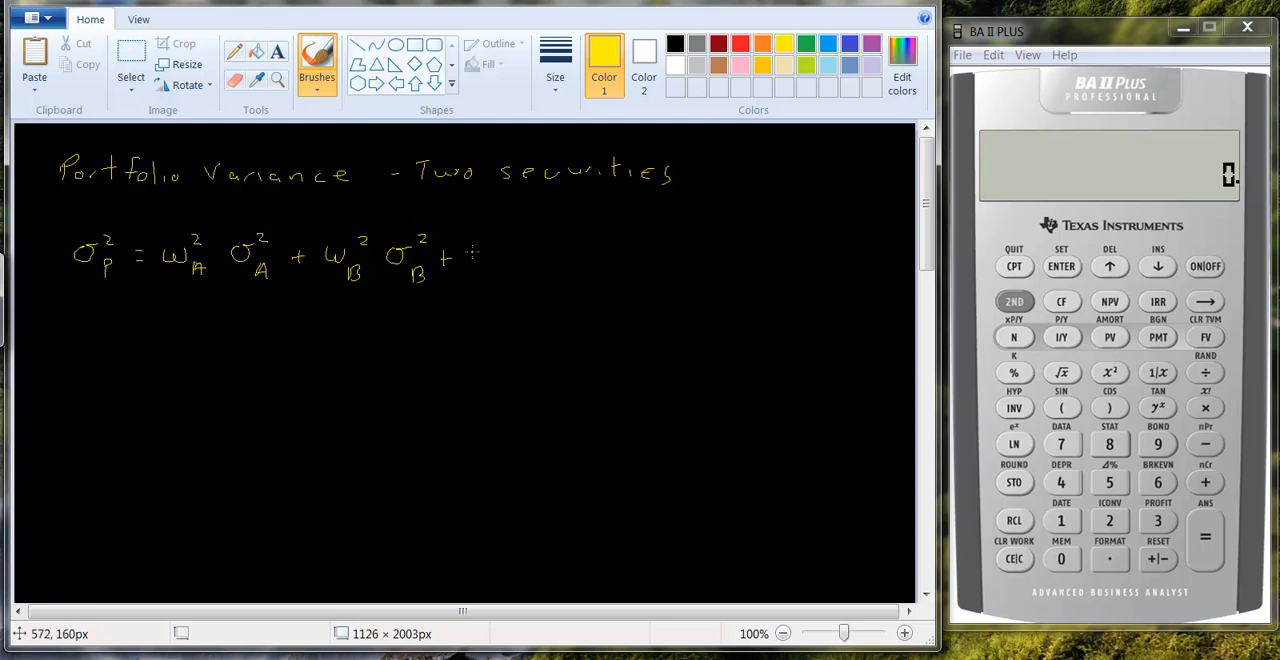
left_click_drag(470, 255, 525, 255)
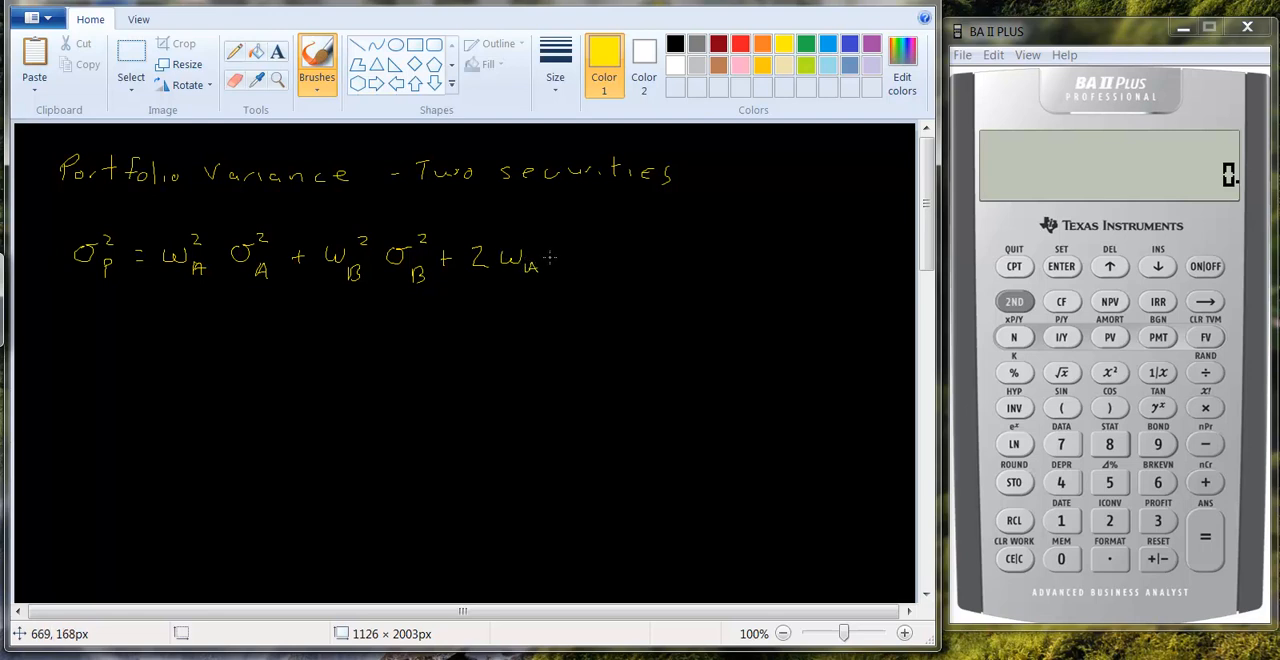
left_click_drag(555, 260, 600, 270)
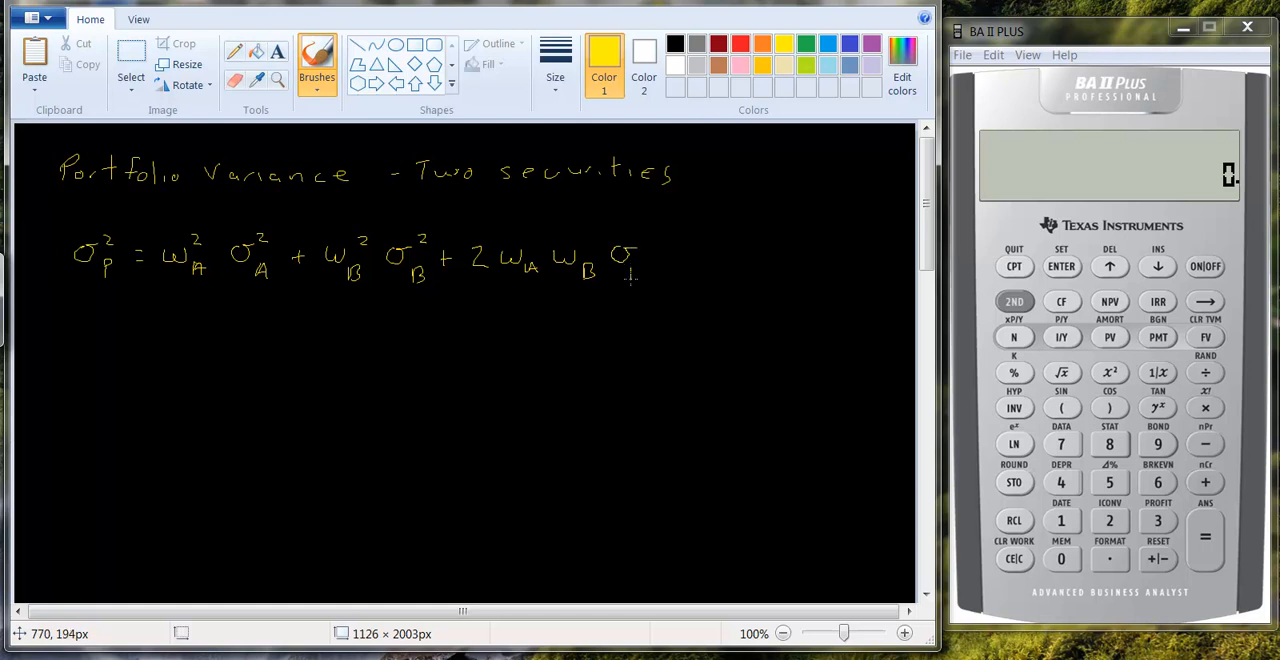
left_click_drag(625, 270, 665, 280)
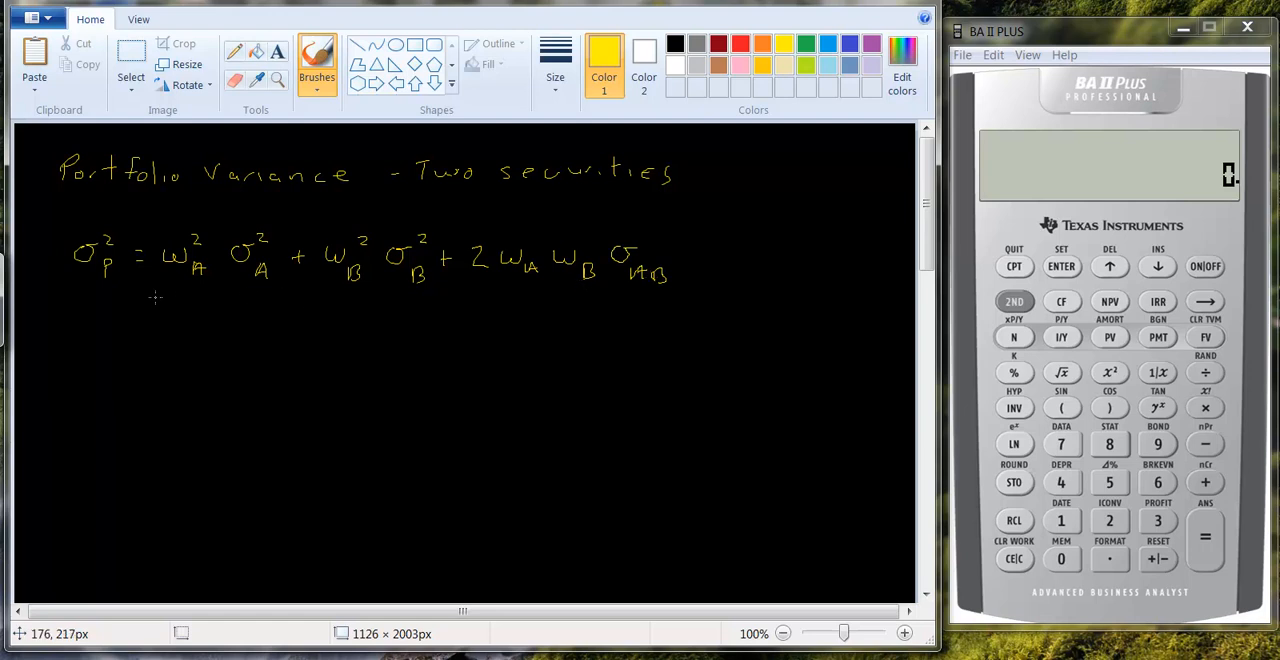
mouse_move(158, 298)
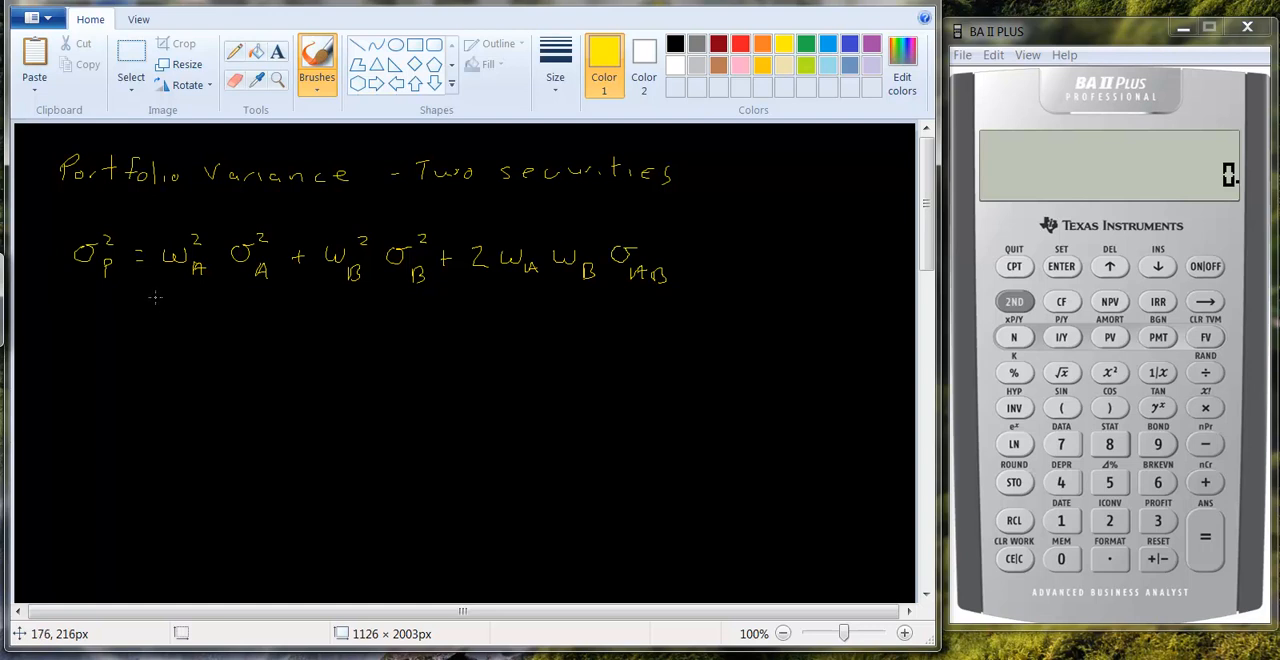
- Draw brackets under the two variance terms and under the covariance term
left_click_drag(156, 288, 418, 322)
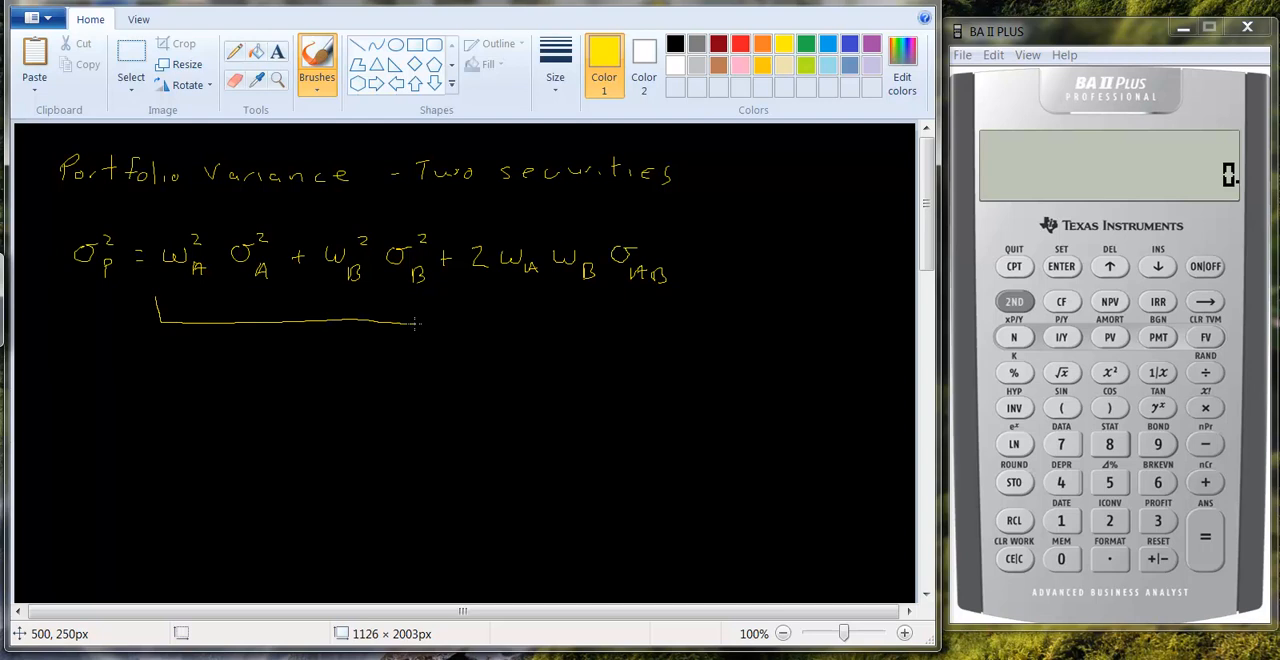
left_click_drag(430, 322, 430, 305)
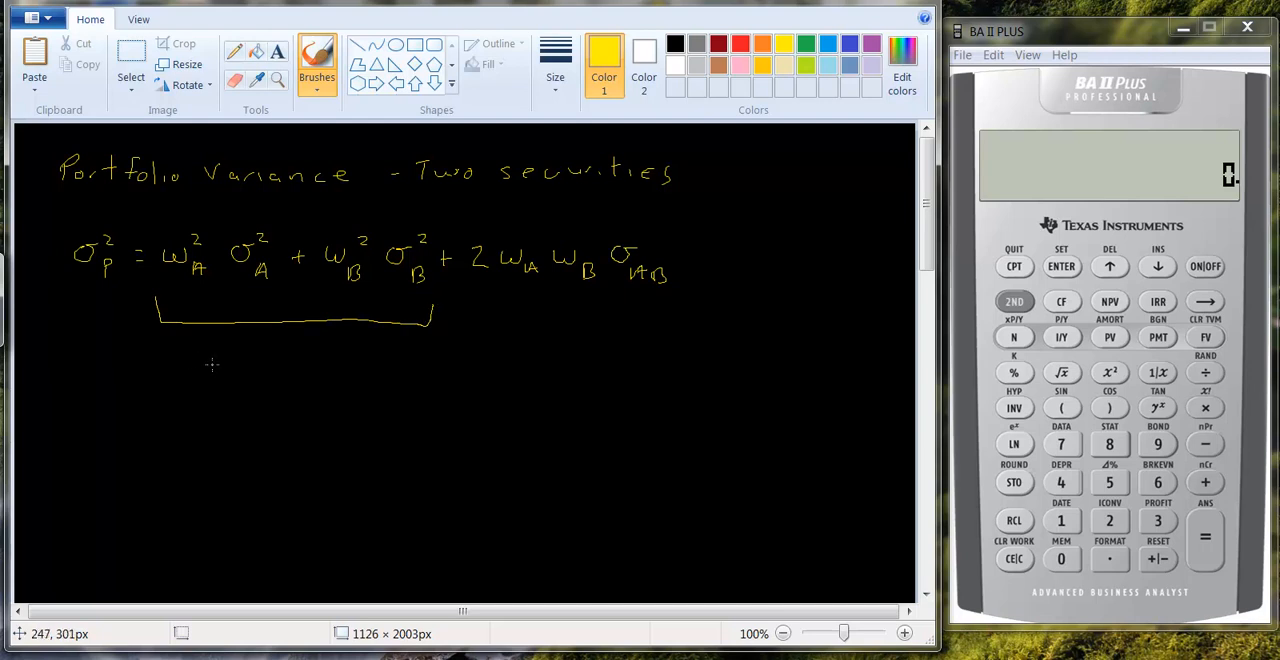
mouse_move(250, 341)
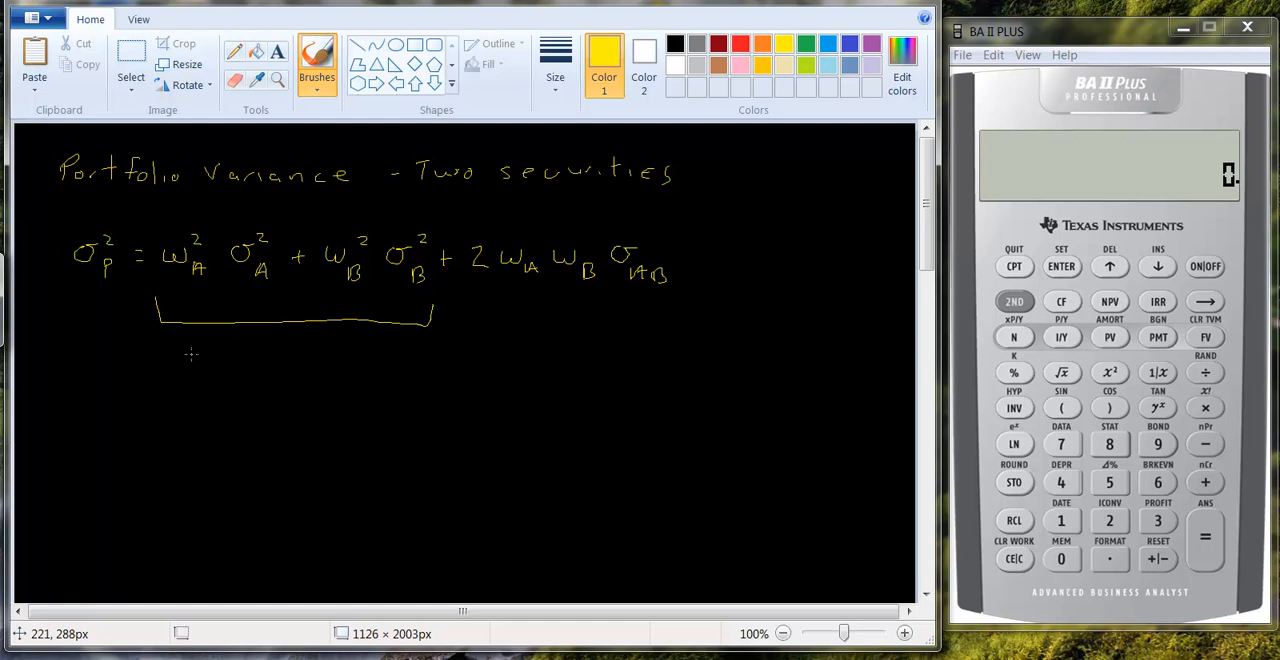
mouse_move(468, 294)
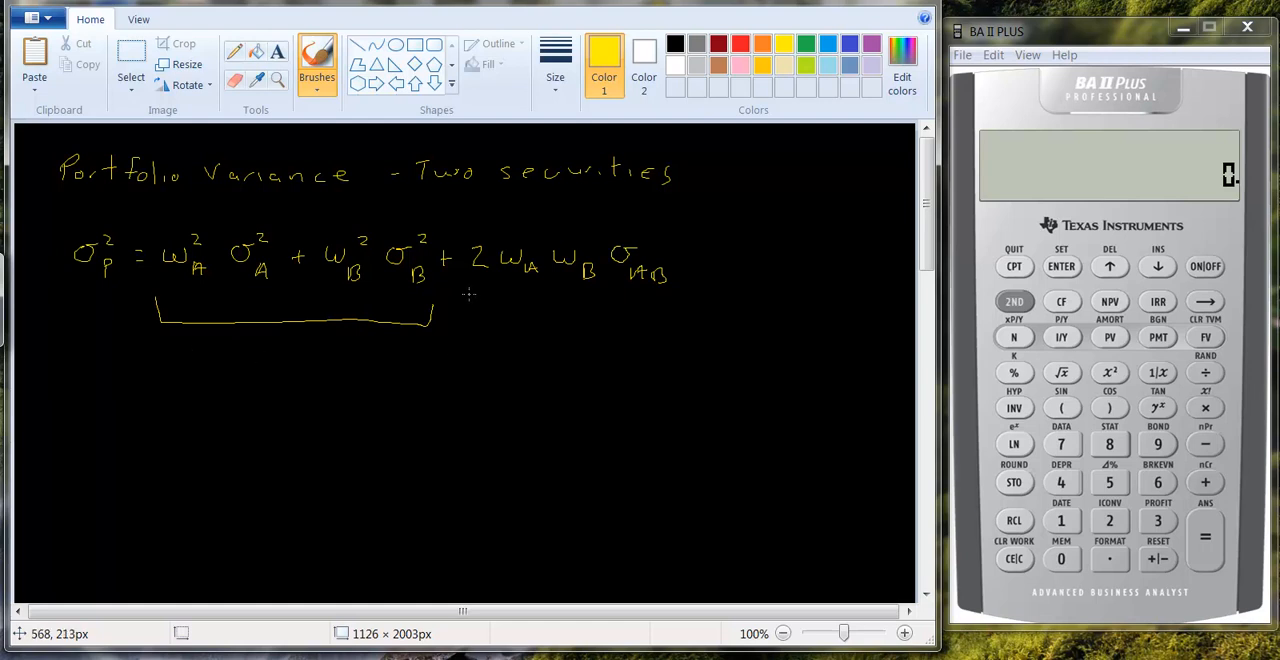
left_click_drag(470, 295, 510, 325)
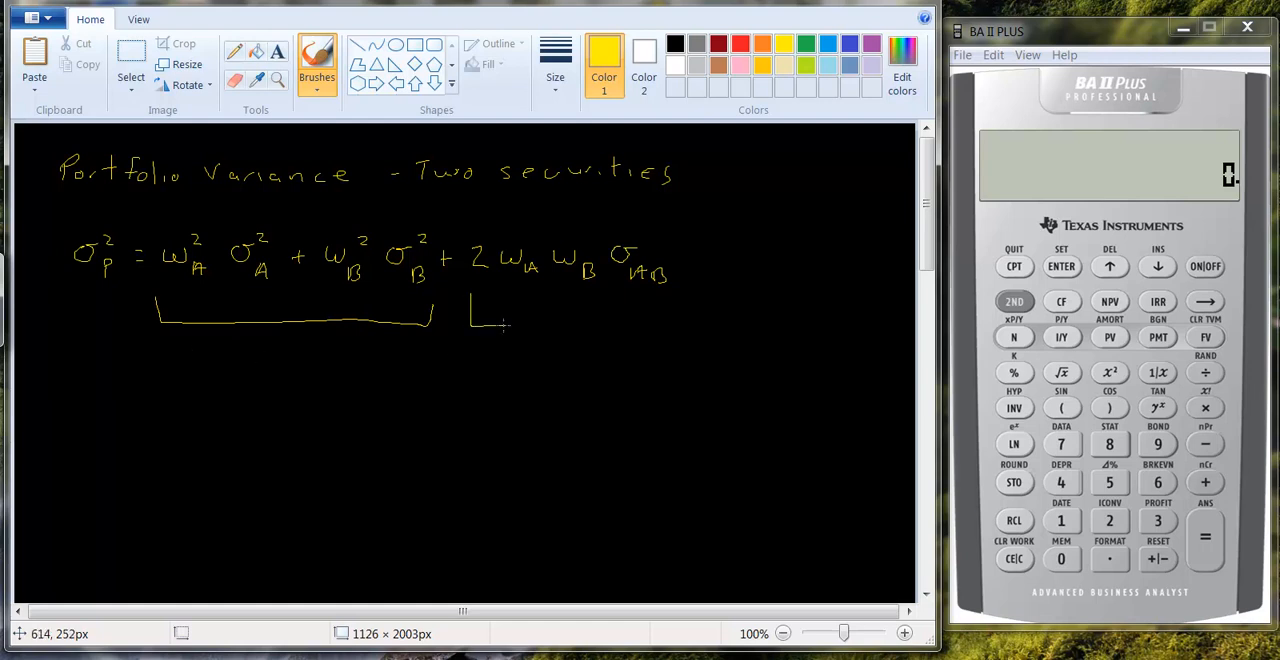
left_click_drag(470, 320, 685, 318)
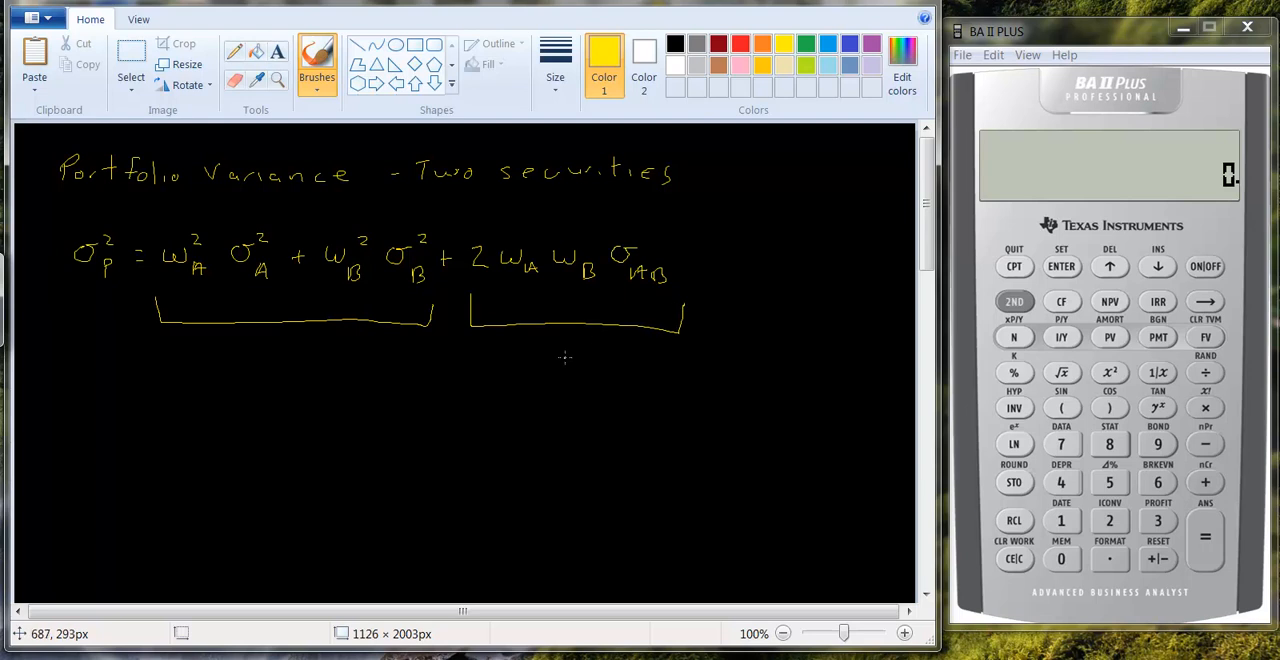
- Label the covariance bracket 'diversification' and the variance bracket 'indiv risk'
left_click_drag(535, 360, 545, 378)
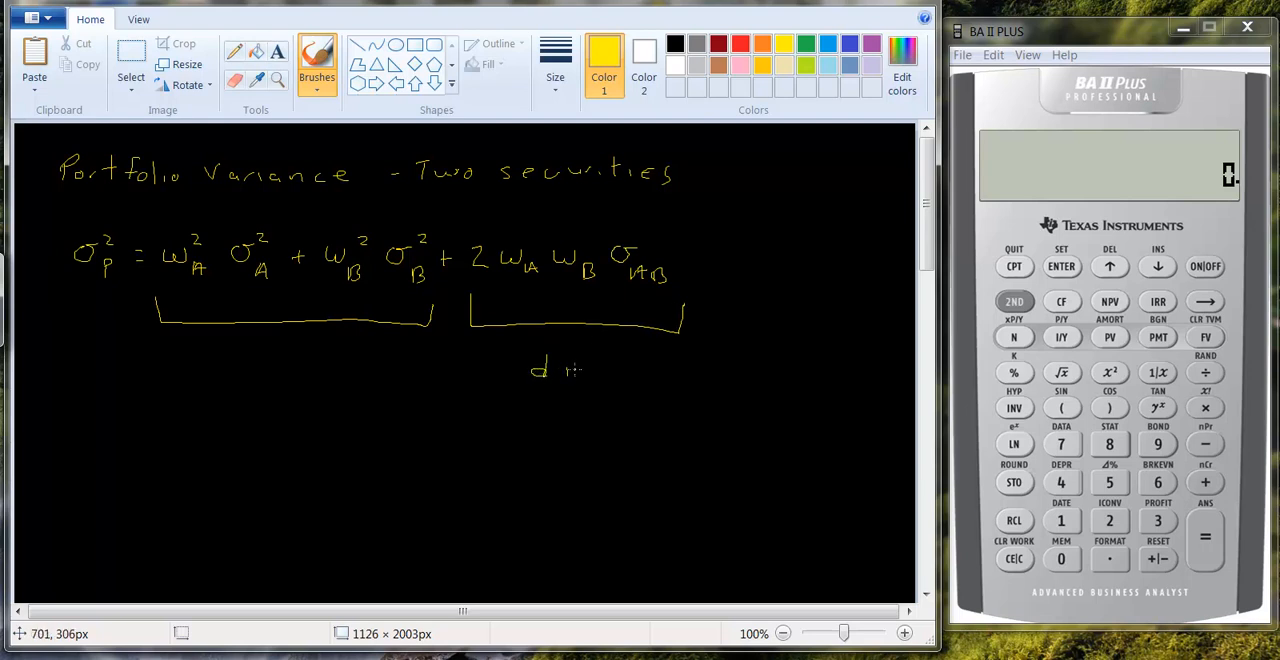
left_click_drag(585, 370, 655, 375)
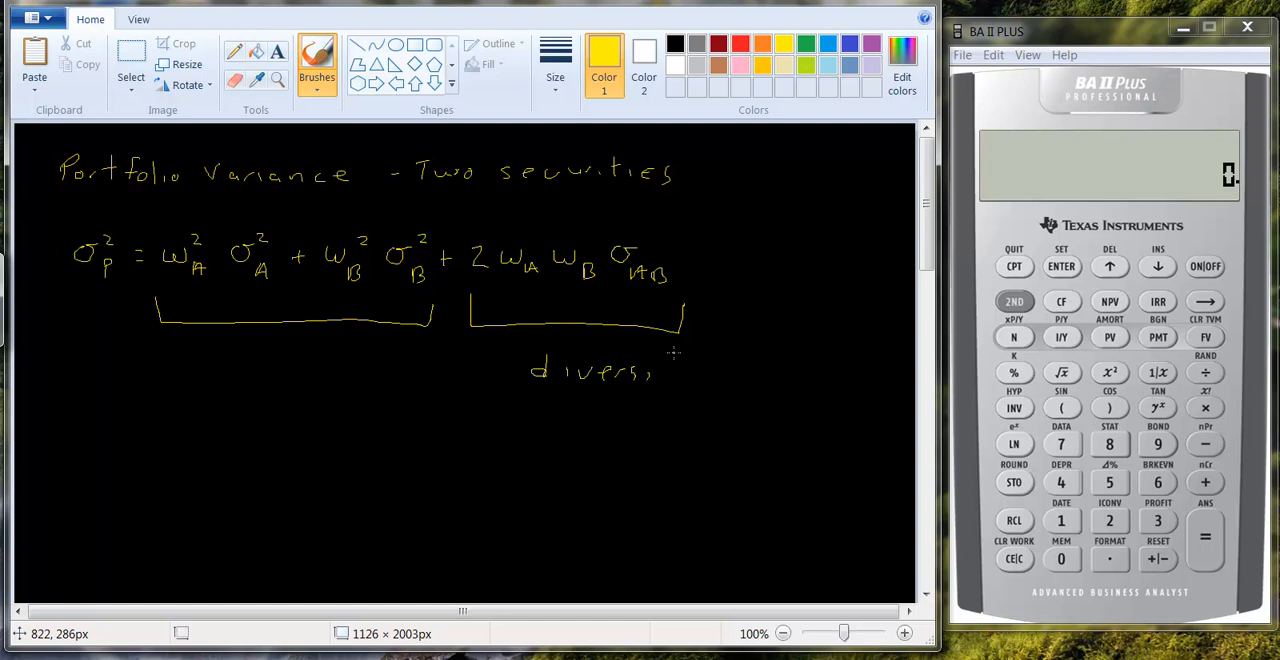
left_click_drag(660, 375, 750, 375)
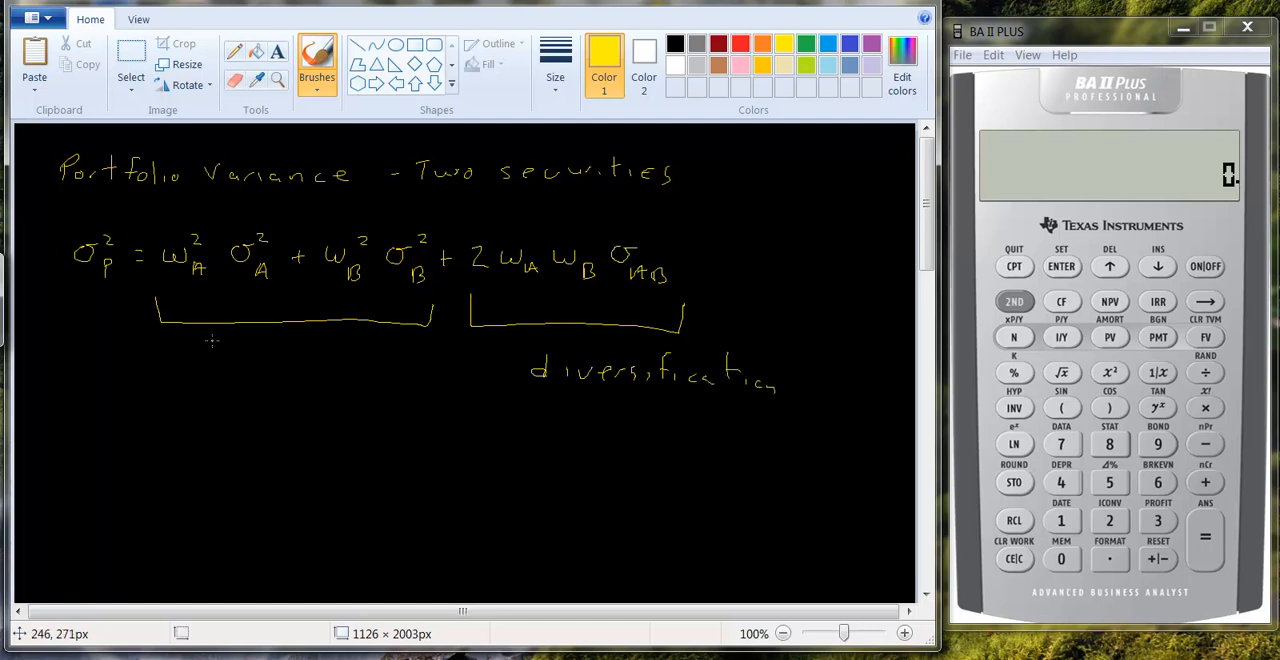
mouse_move(180, 353)
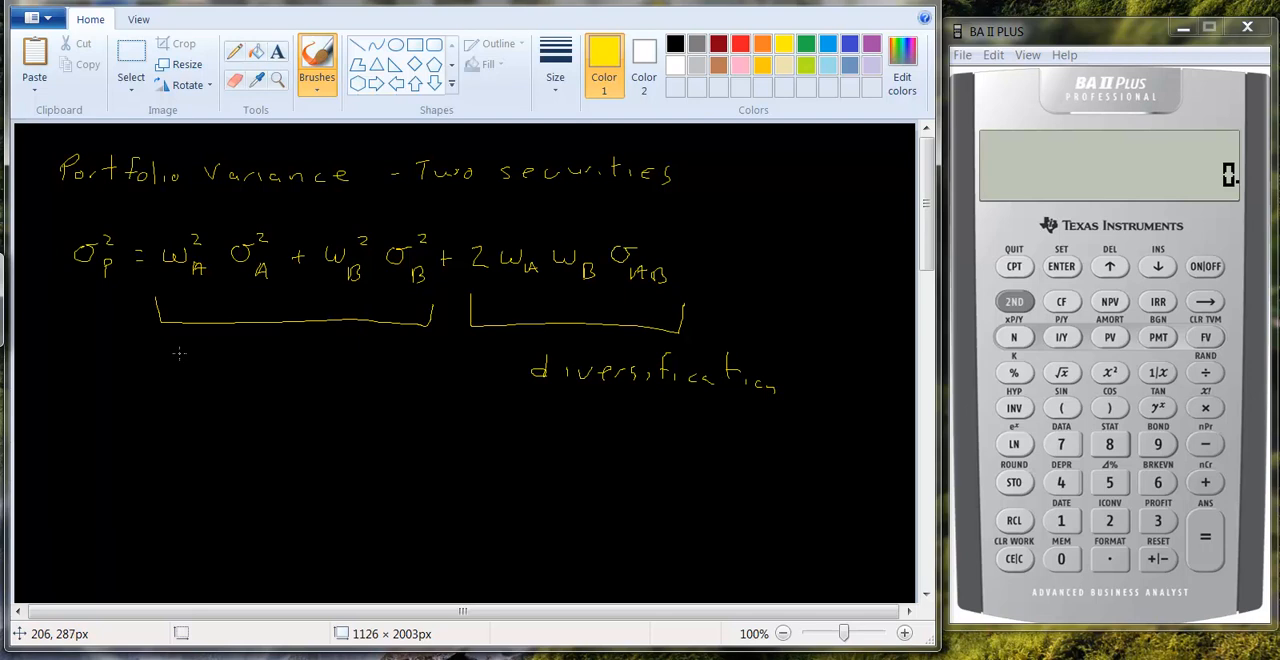
left_click_drag(178, 360, 212, 360)
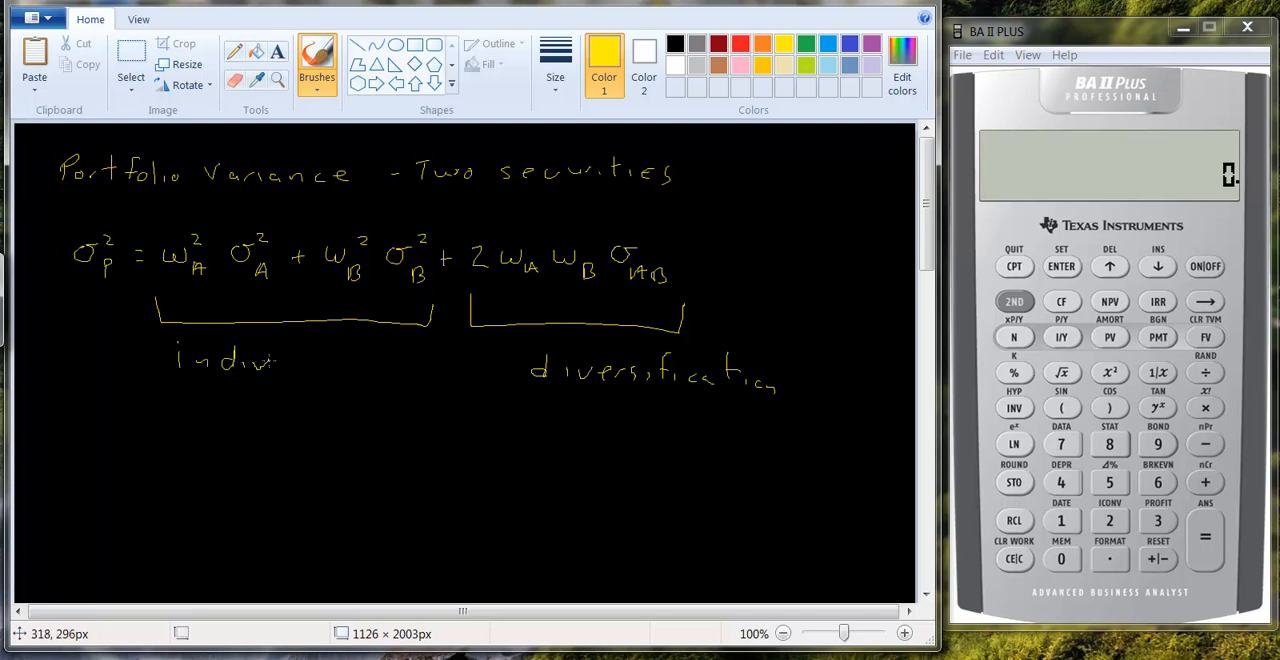
left_click_drag(305, 355, 340, 375)
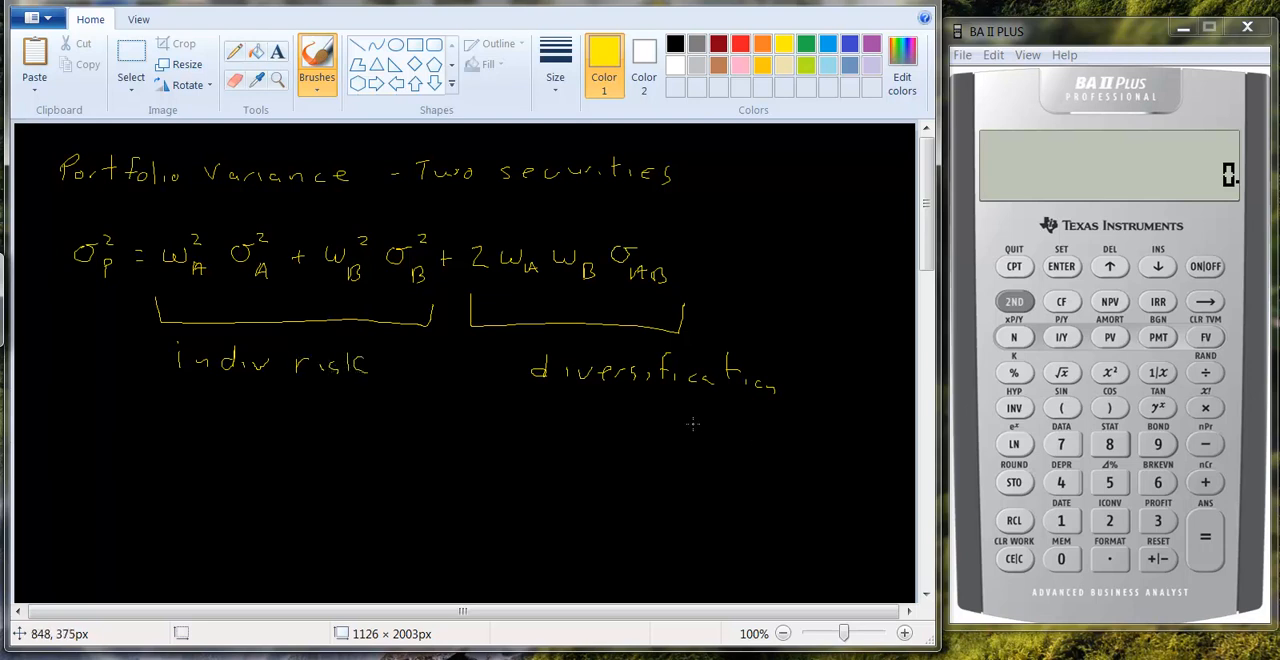
mouse_move(600, 334)
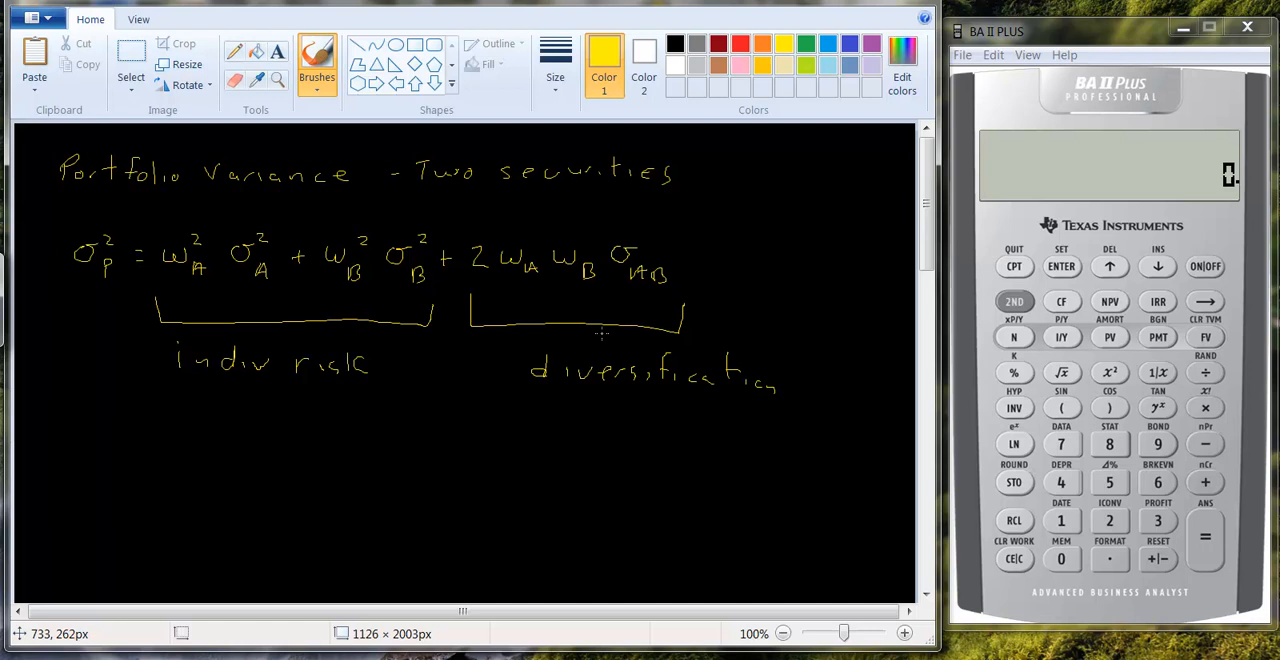
mouse_move(596, 333)
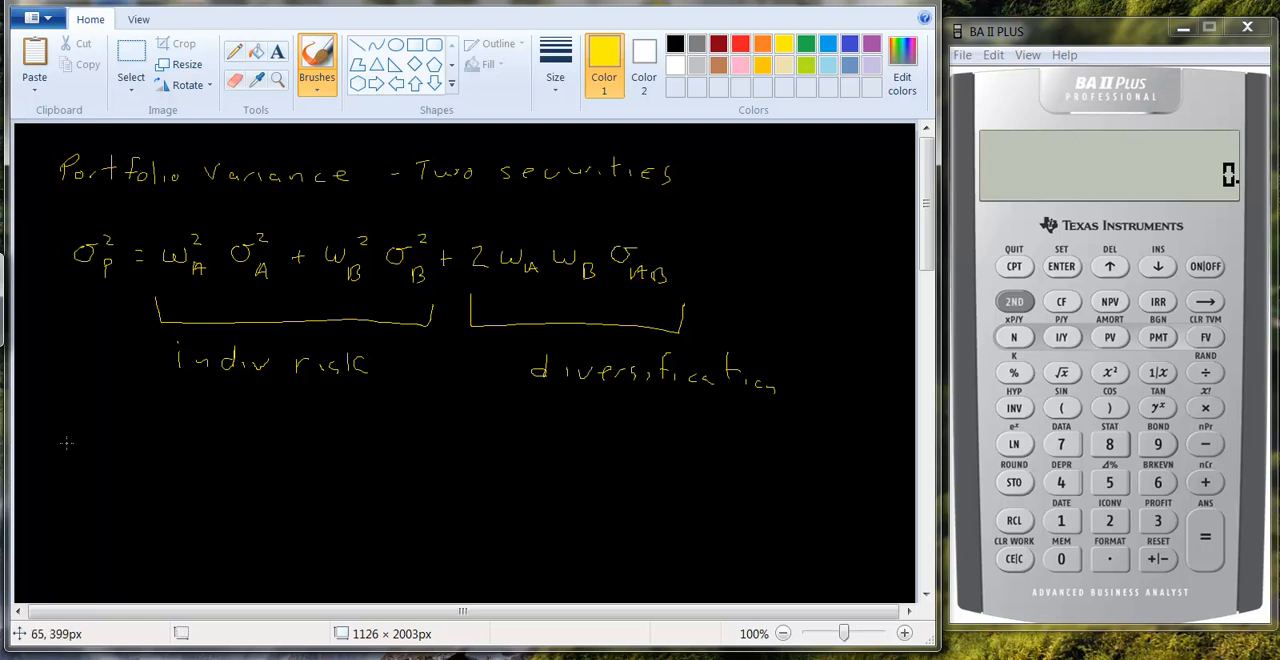
mouse_move(73, 471)
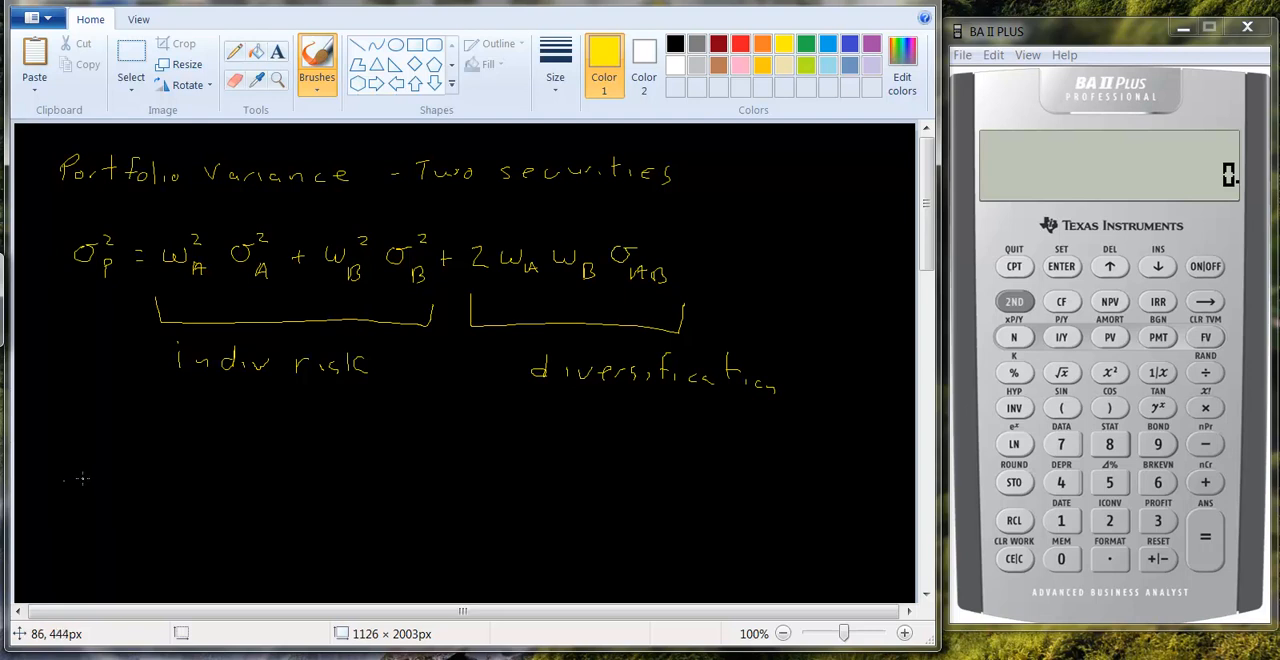
- Handwrite ρAB = σAB over σA σB, then σAB = ρAB σA σB to the right
left_click_drag(70, 465, 110, 495)
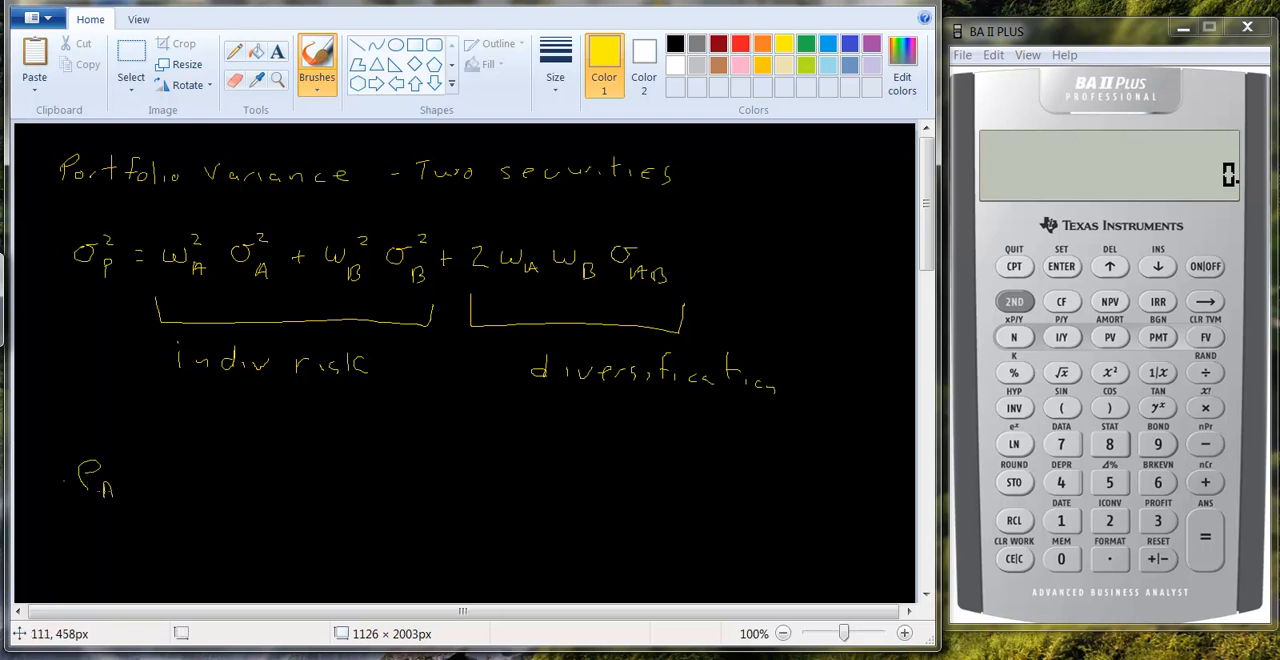
left_click_drag(105, 495, 165, 475)
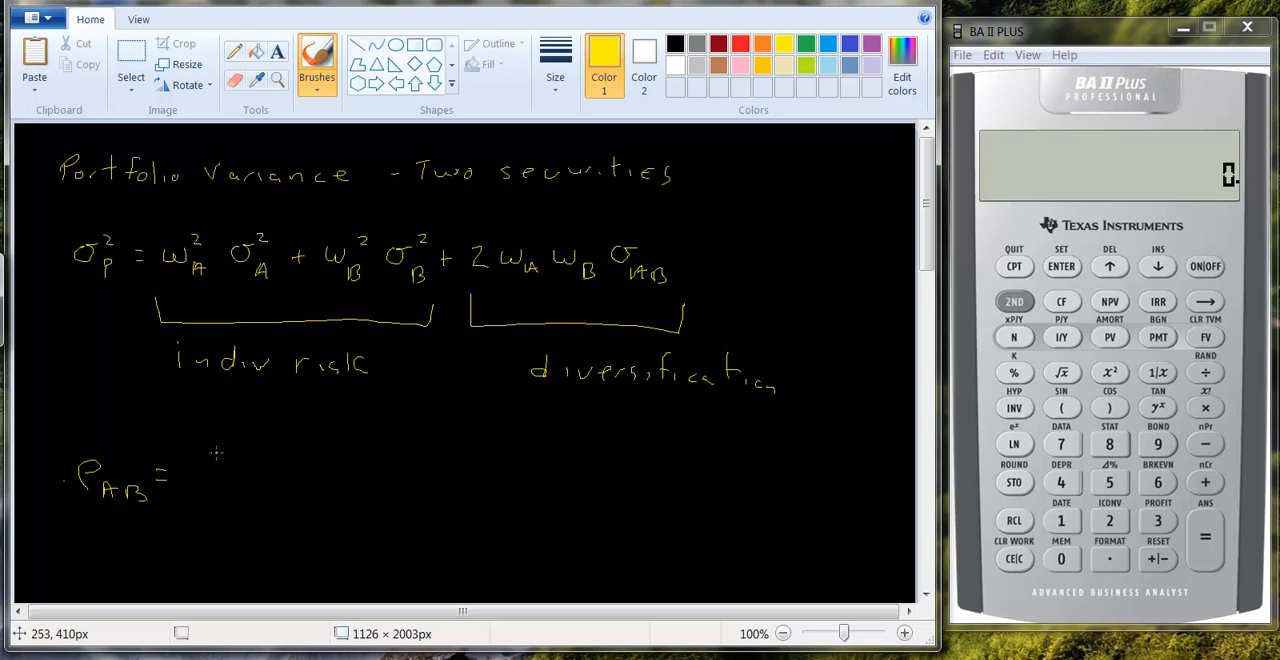
left_click_drag(285, 450, 295, 440)
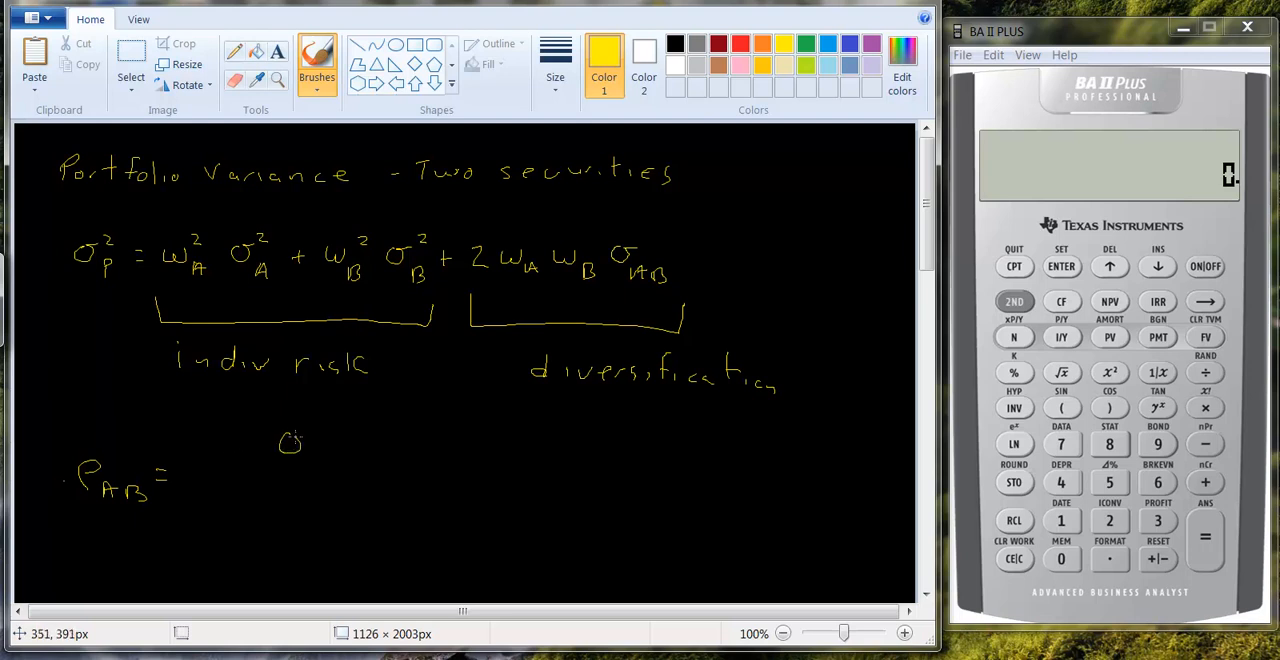
left_click_drag(300, 455, 345, 460)
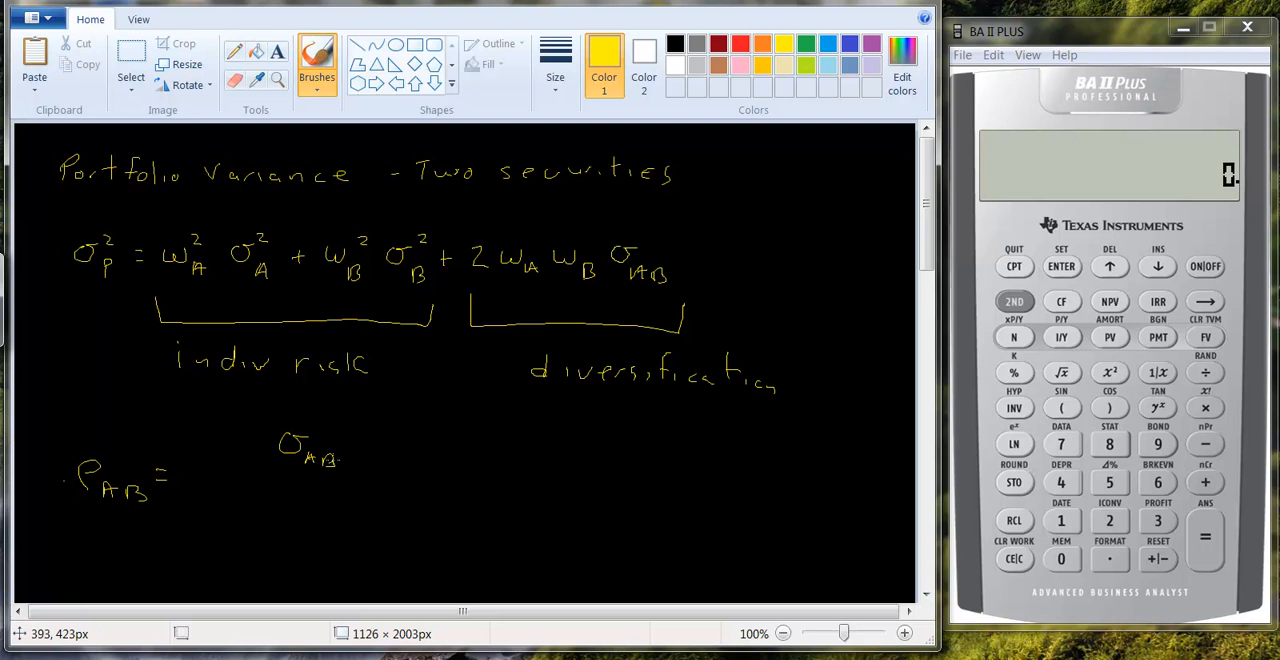
left_click_drag(225, 480, 360, 480)
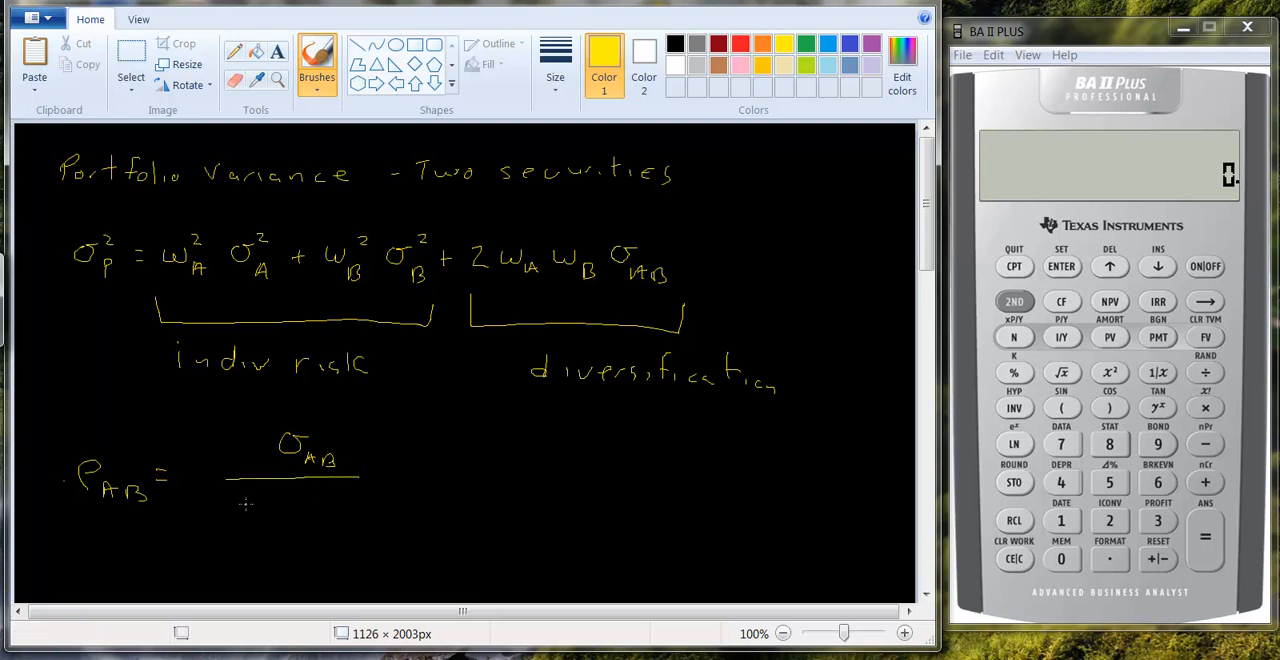
left_click_drag(240, 500, 270, 530)
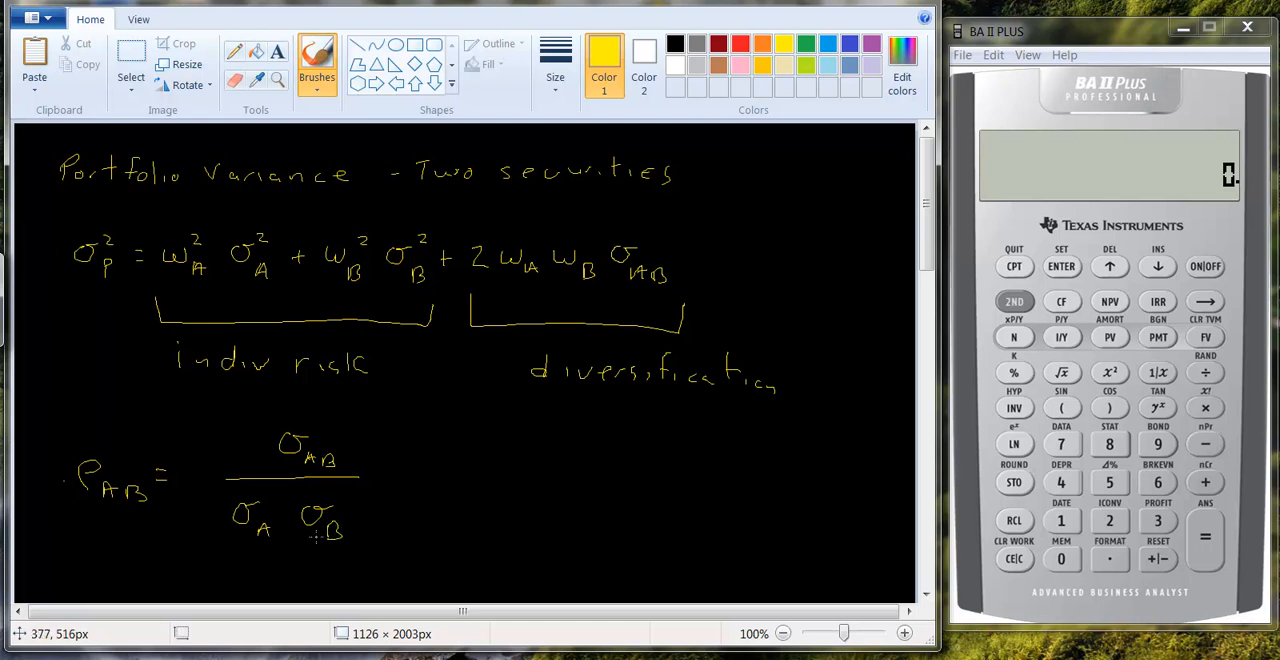
mouse_move(390, 485)
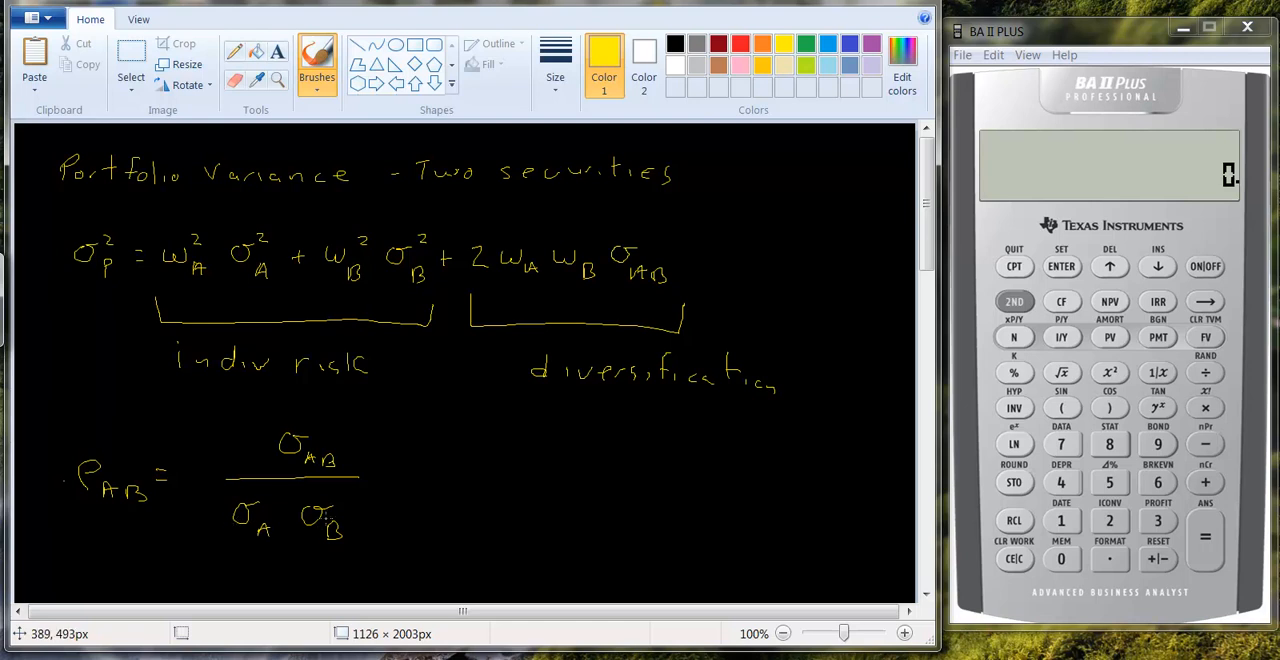
mouse_move(461, 470)
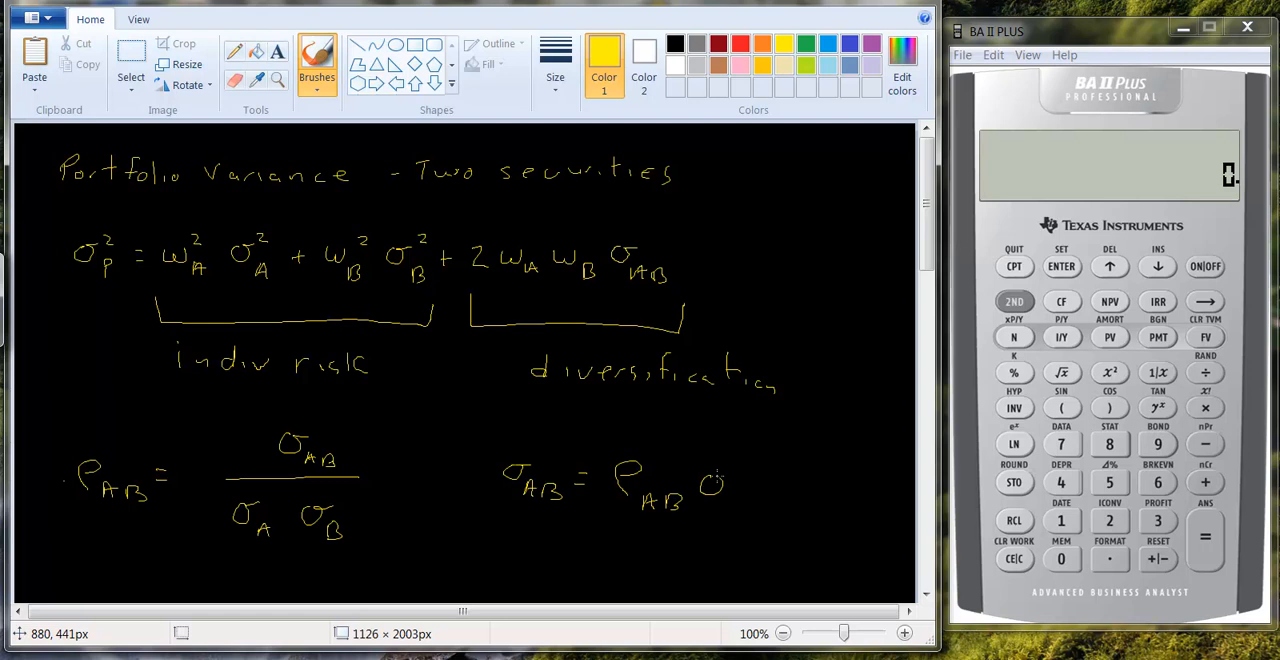
left_click_drag(710, 490, 785, 485)
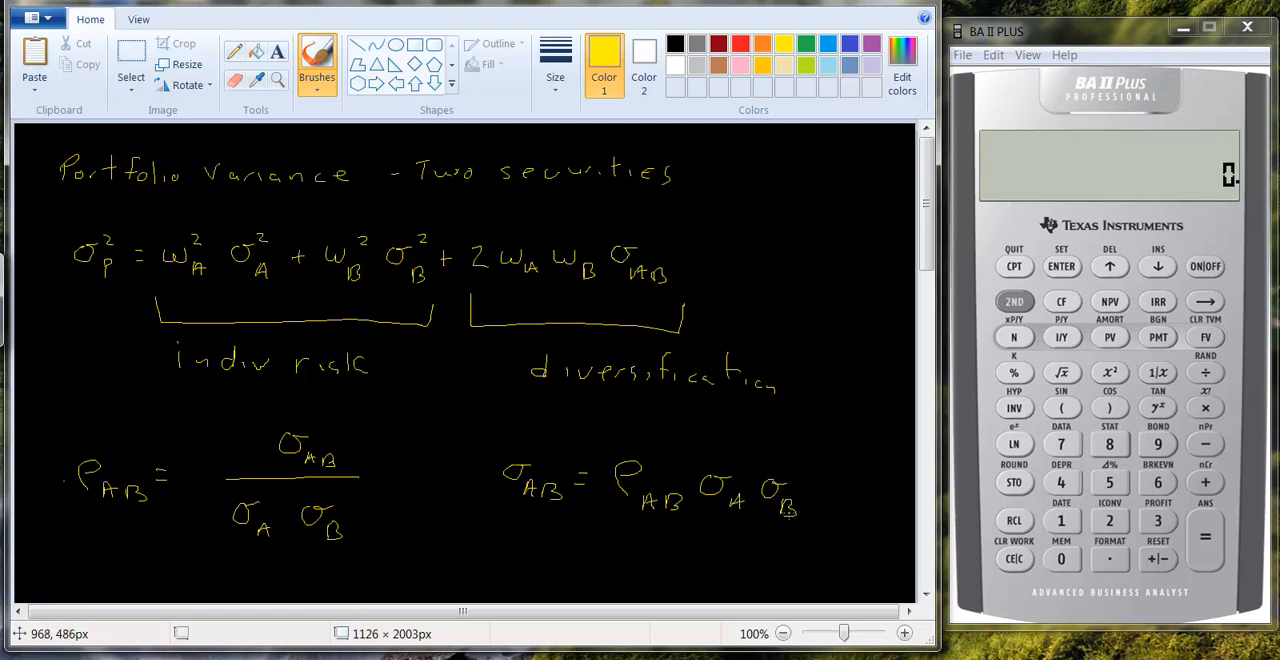
- Scroll down and write σP² = wA²σA² + wB²σB² + 2wA below the correlation equations
scroll("down", 3)
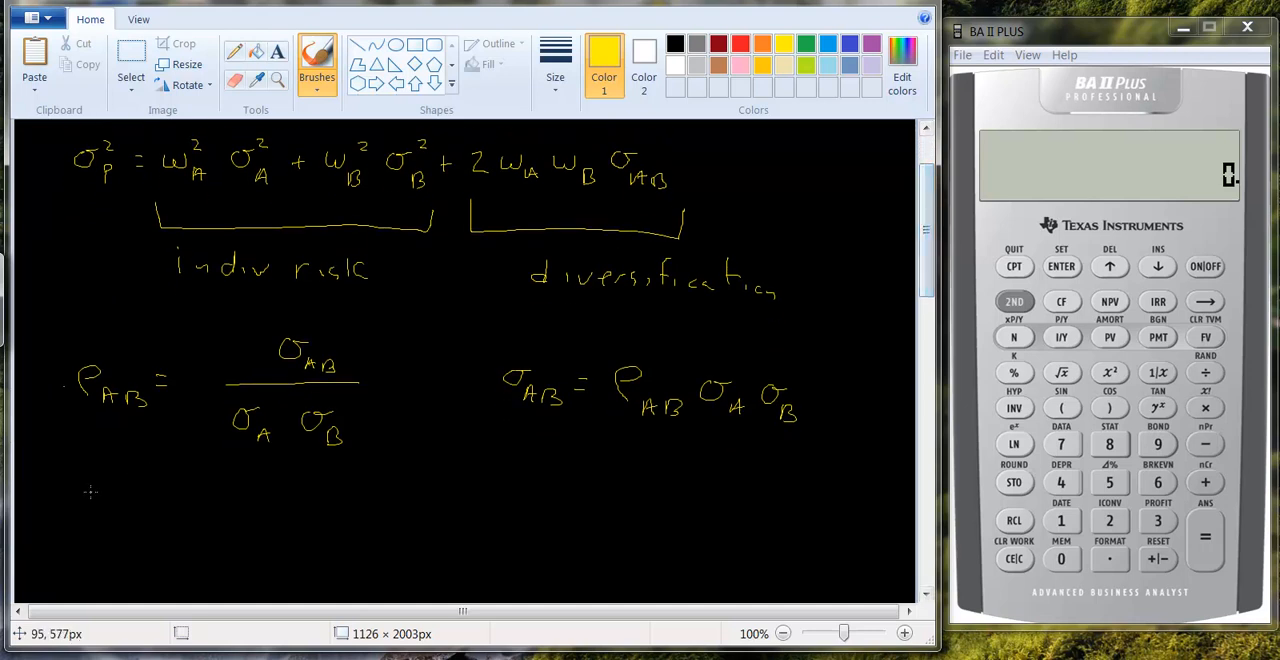
left_click_drag(83, 505, 83, 518)
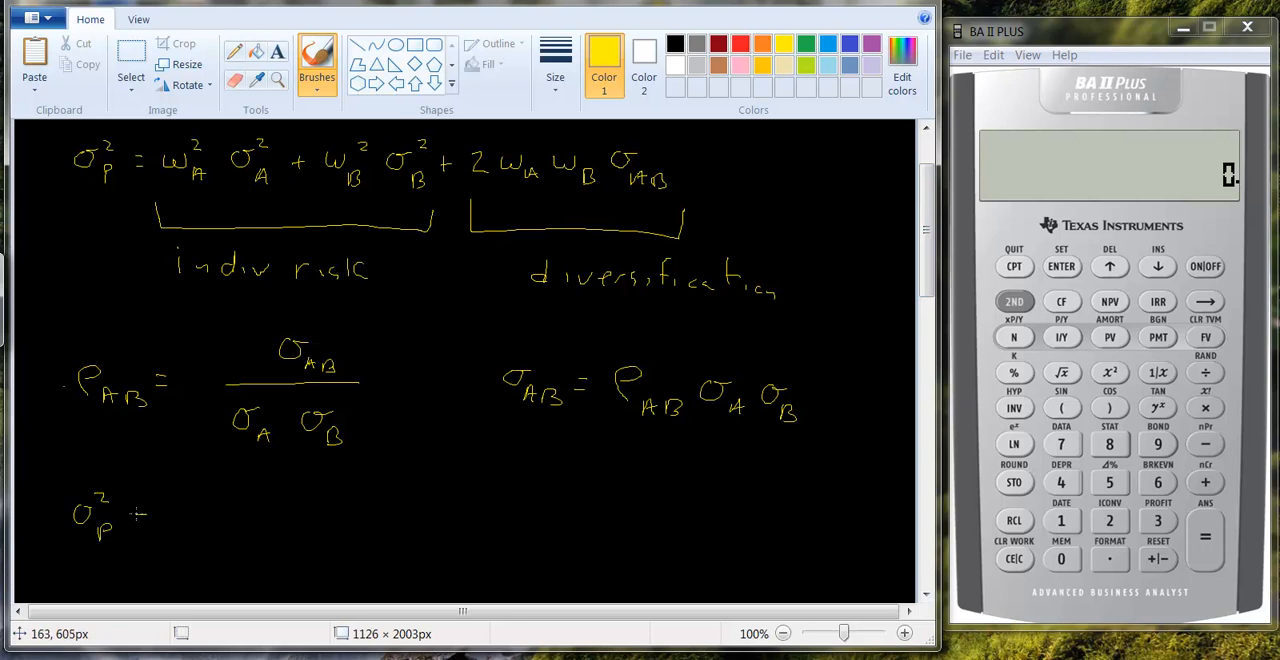
left_click_drag(160, 515, 215, 530)
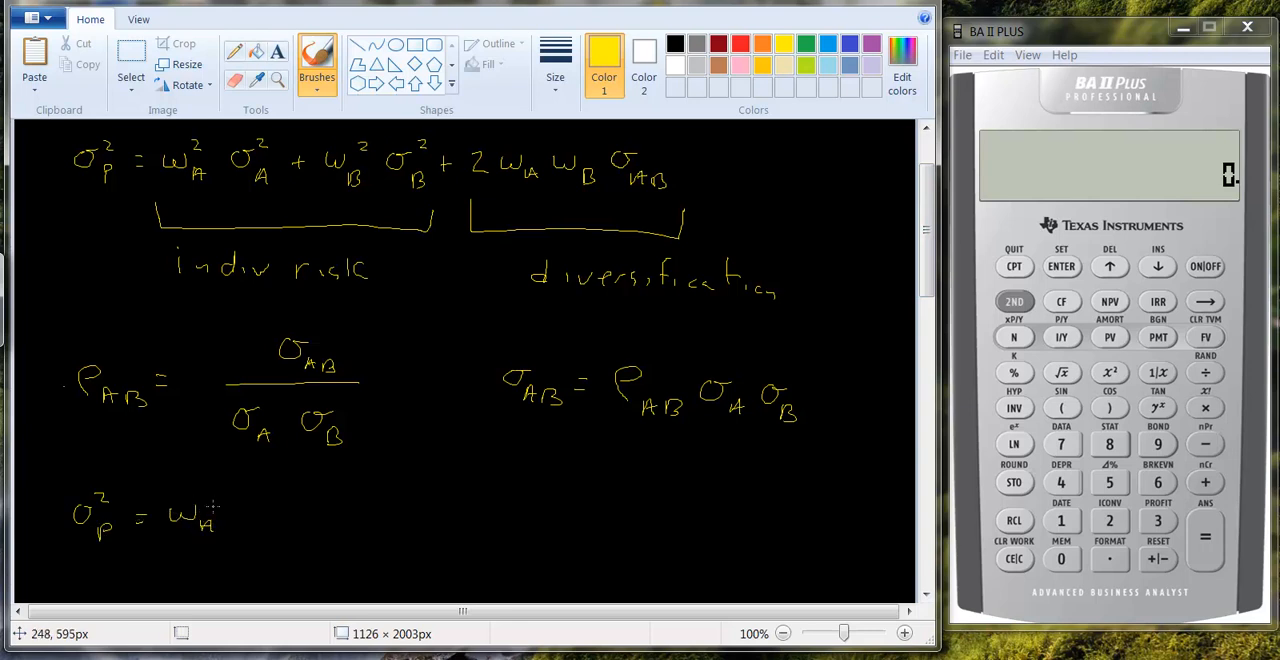
left_click(215, 497)
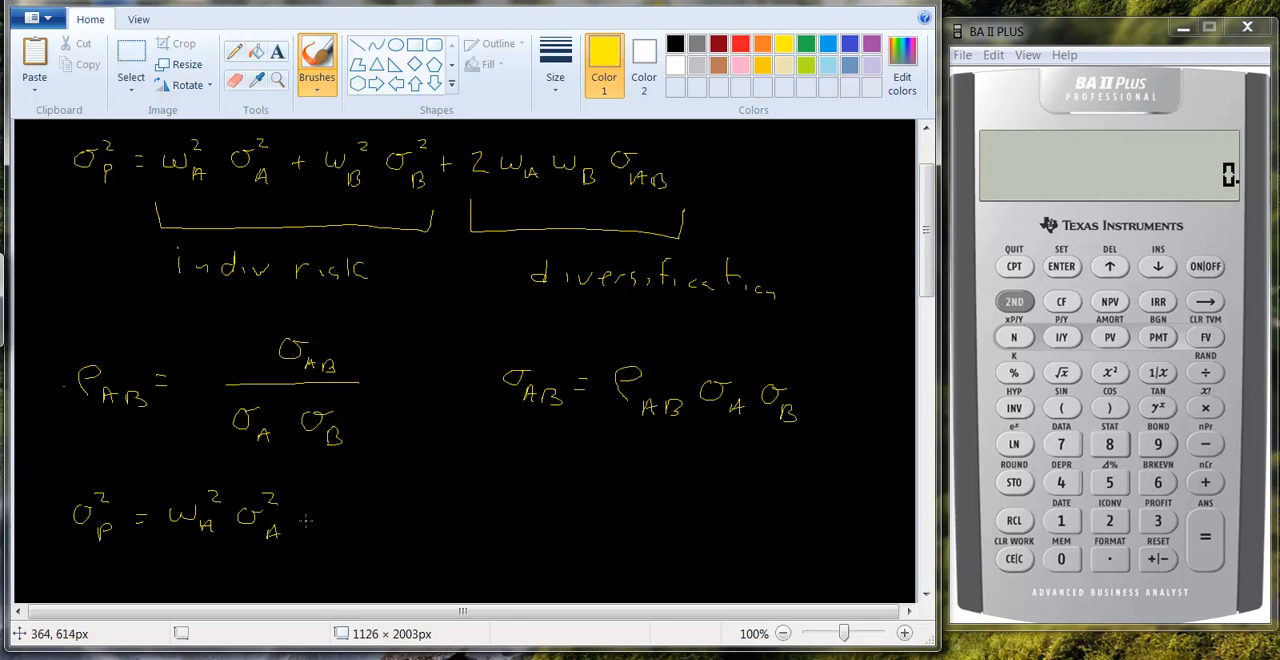
left_click_drag(300, 520, 375, 535)
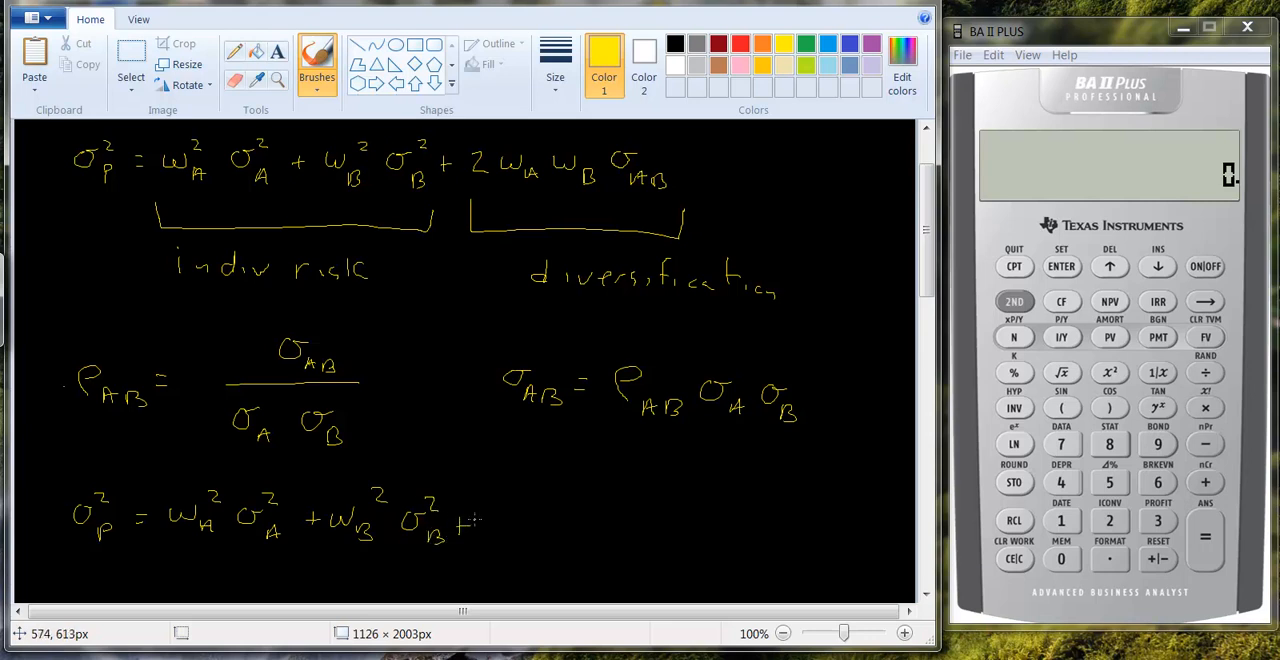
left_click_drag(470, 520, 560, 525)
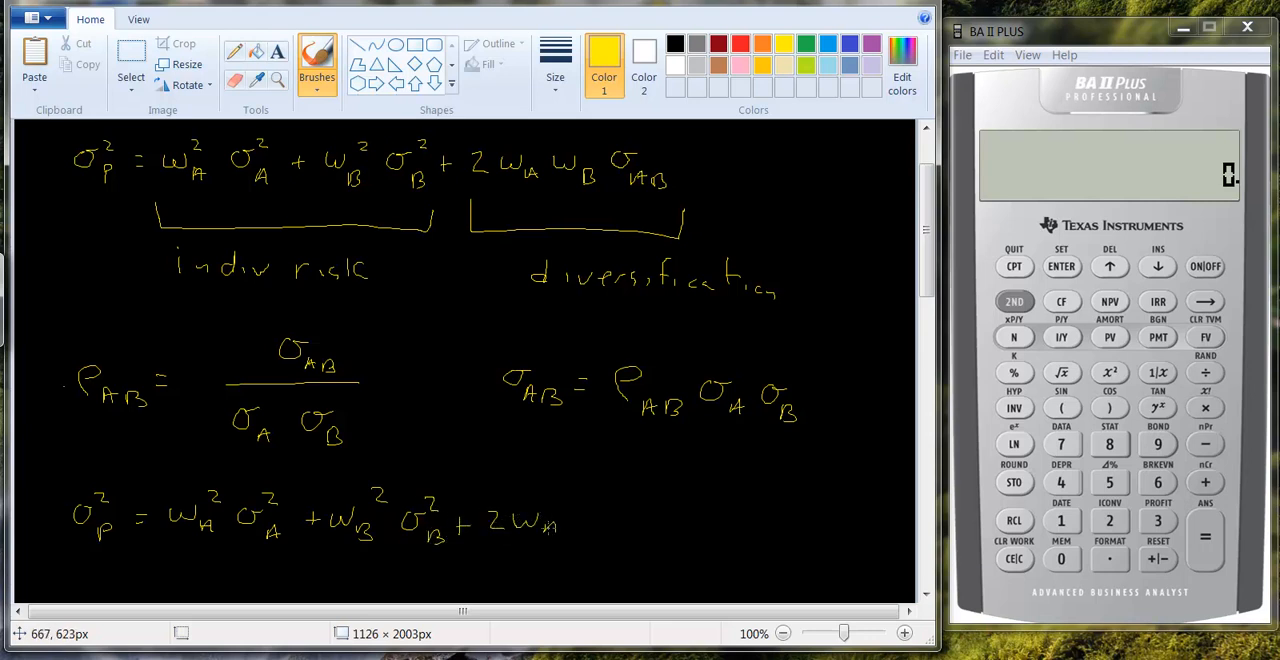